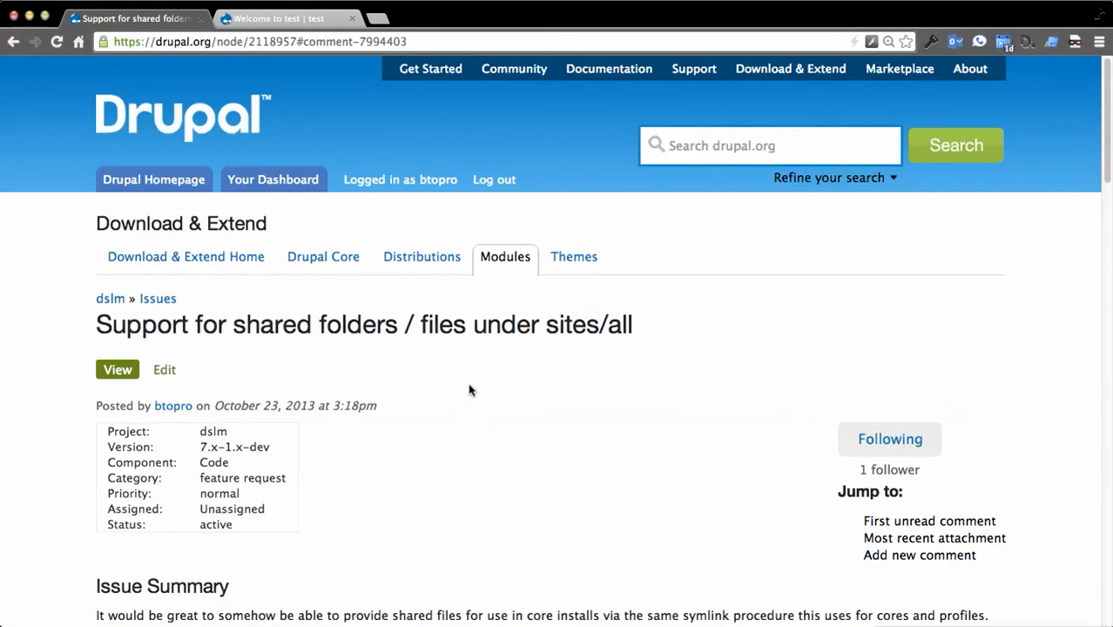
mouse_move(459, 389)
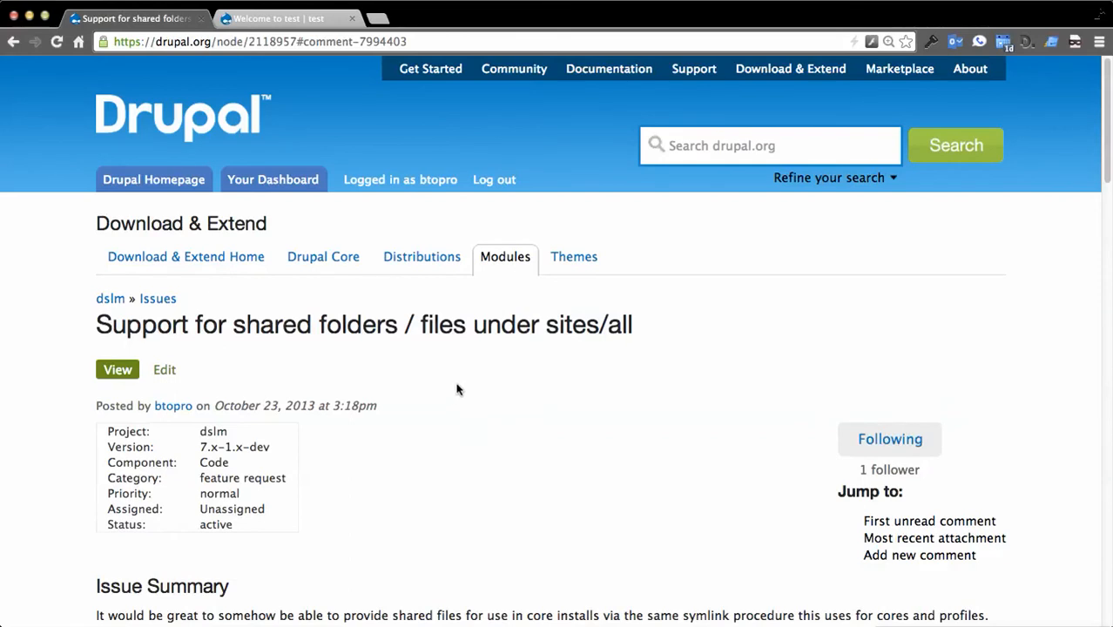
Step: Scroll the shared-folders issue page toward the dslm project breadcrumb
scroll(down, 3)
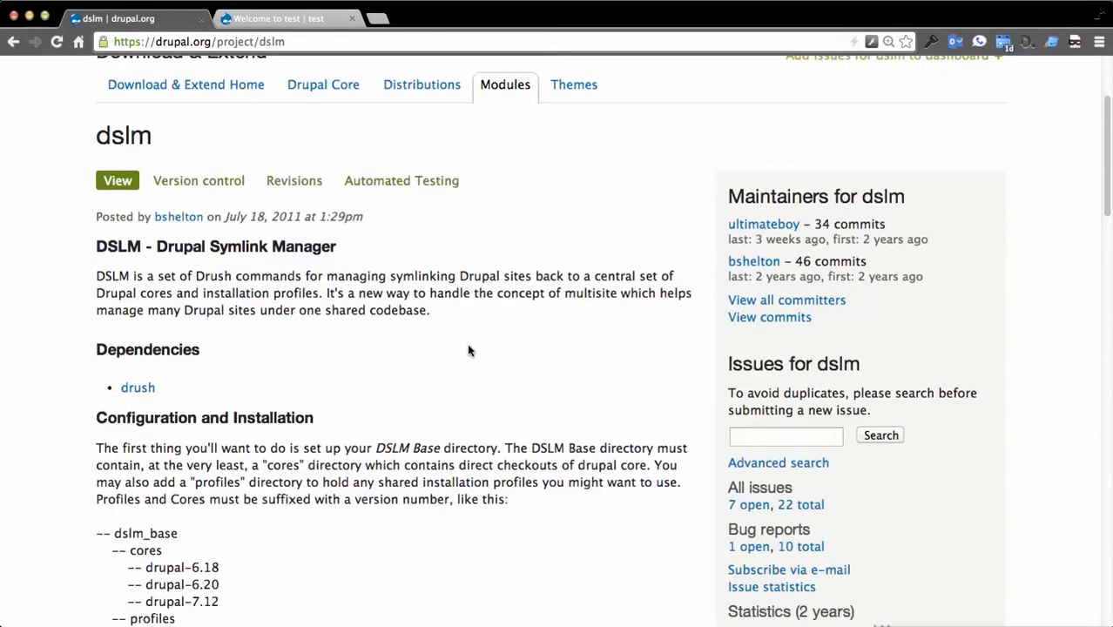
Step: Scroll through the dslm page's Configuration and DSLM Commands sections
scroll(down, 3)
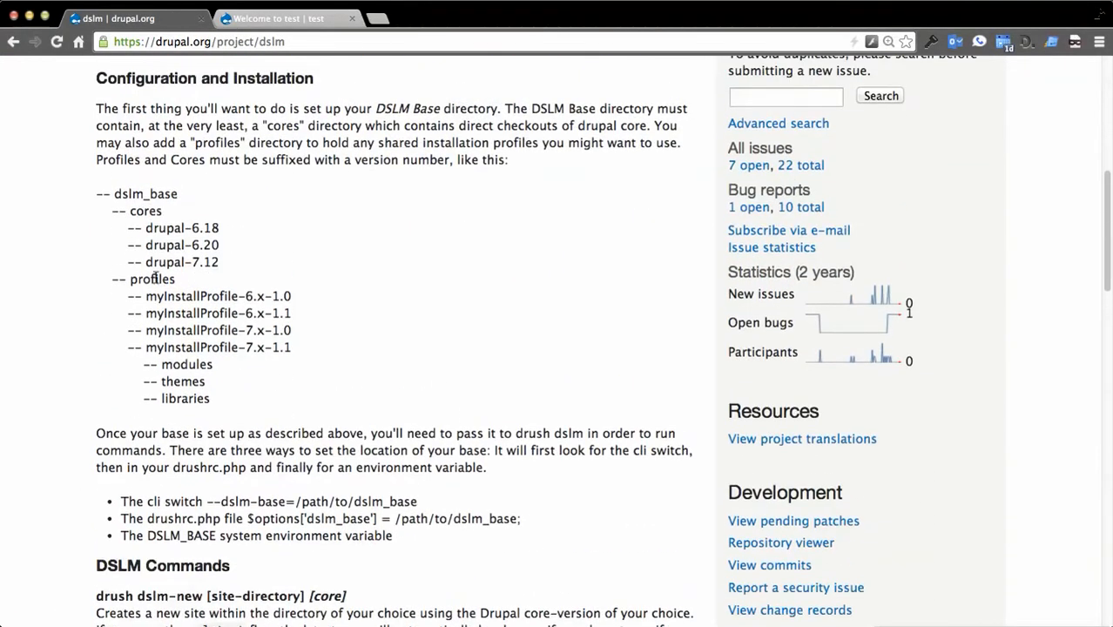
mouse_move(233, 268)
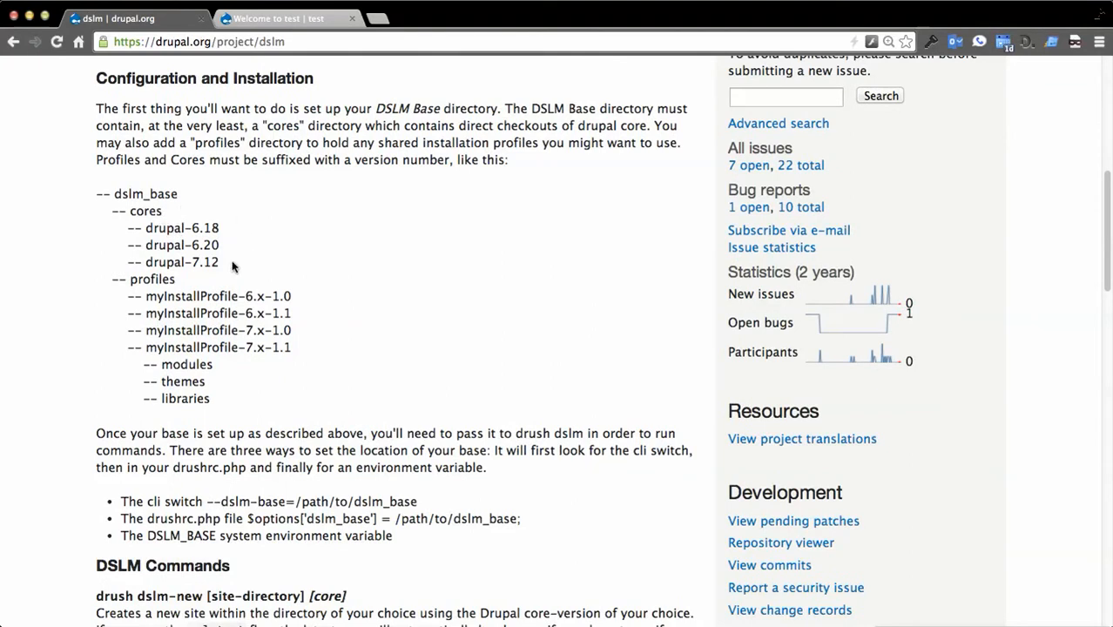
mouse_move(155, 211)
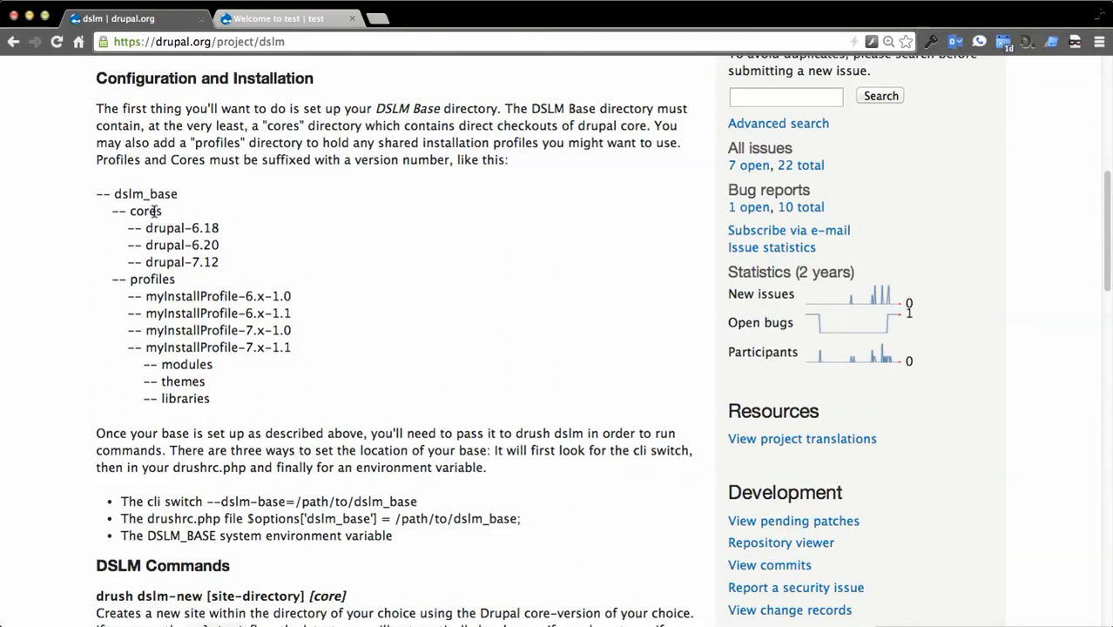
mouse_move(324, 300)
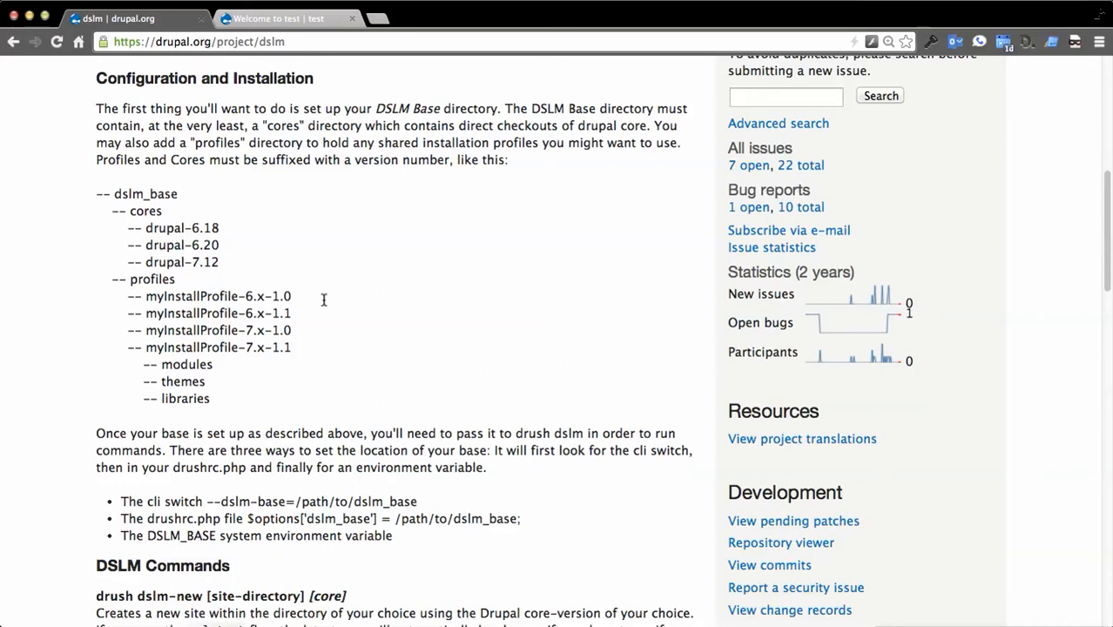
mouse_move(165, 245)
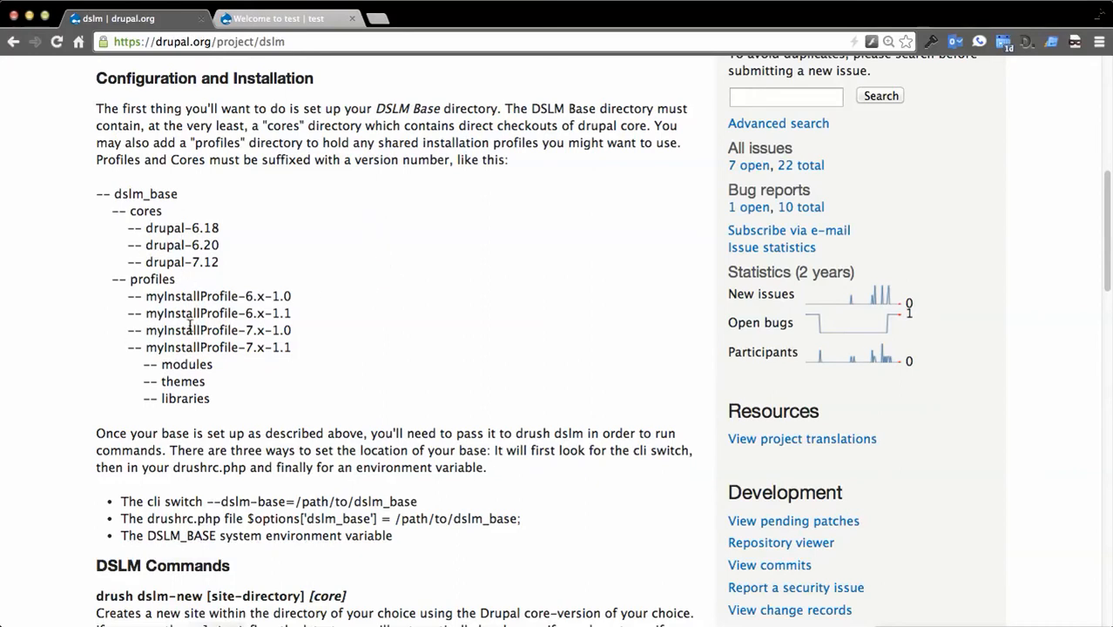
mouse_move(313, 187)
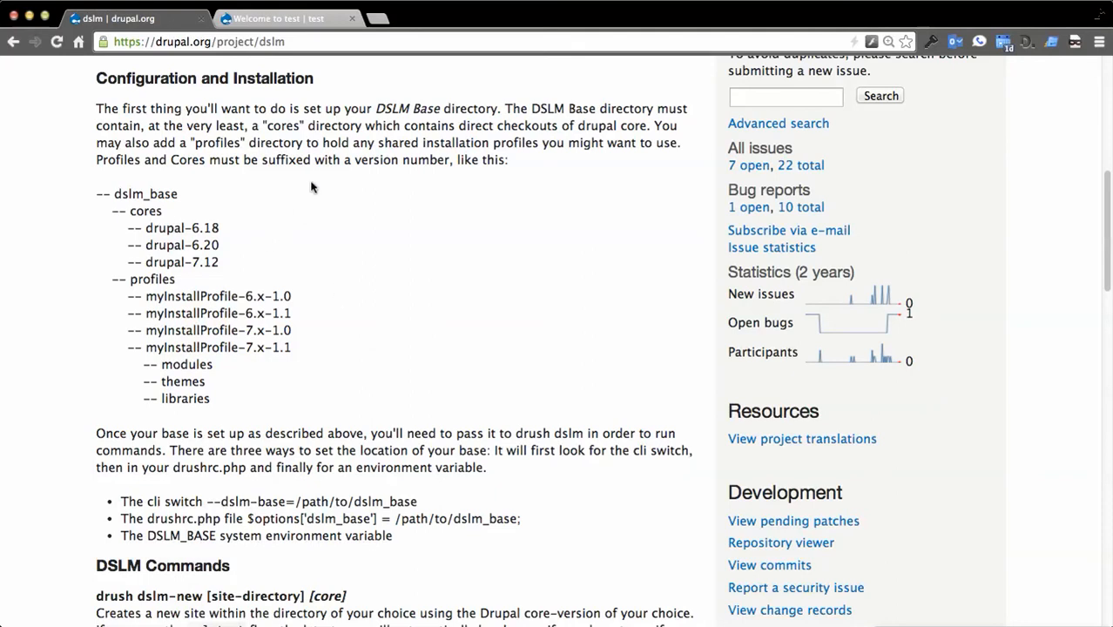
scroll(down, 3)
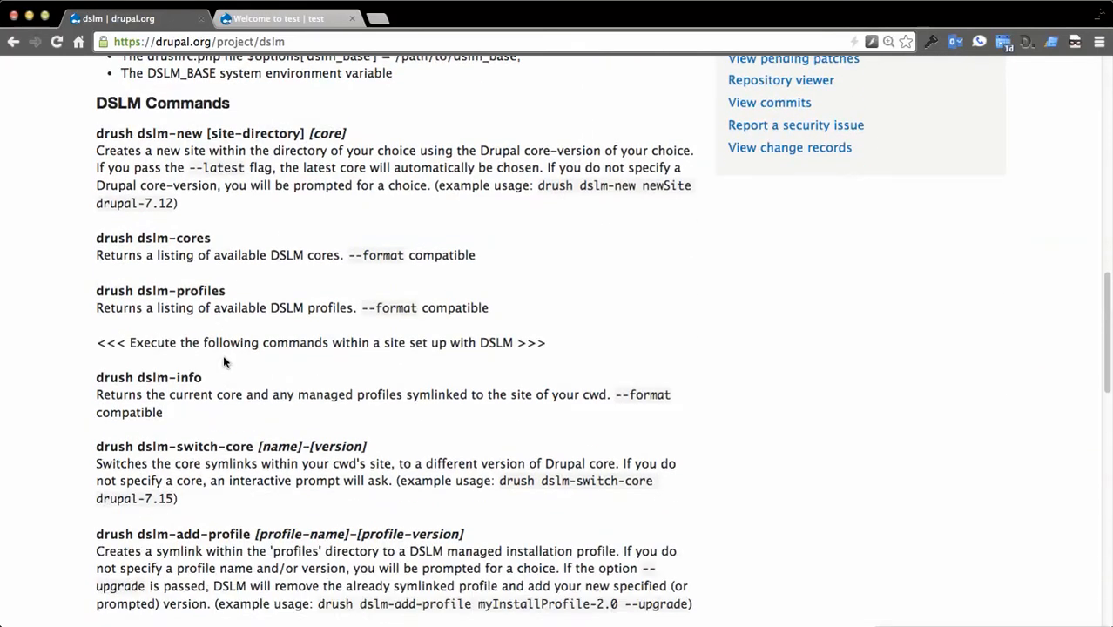
scroll(down, 3)
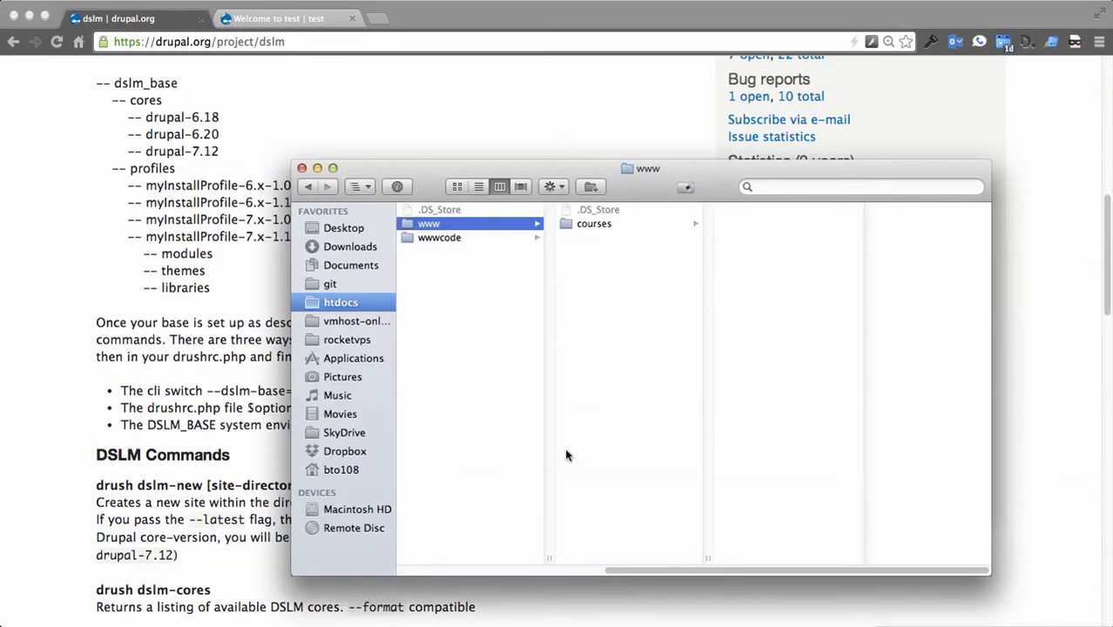
Step: Browse wwwcode's cores folder and view the drupal-7.23 core files
click(439, 236)
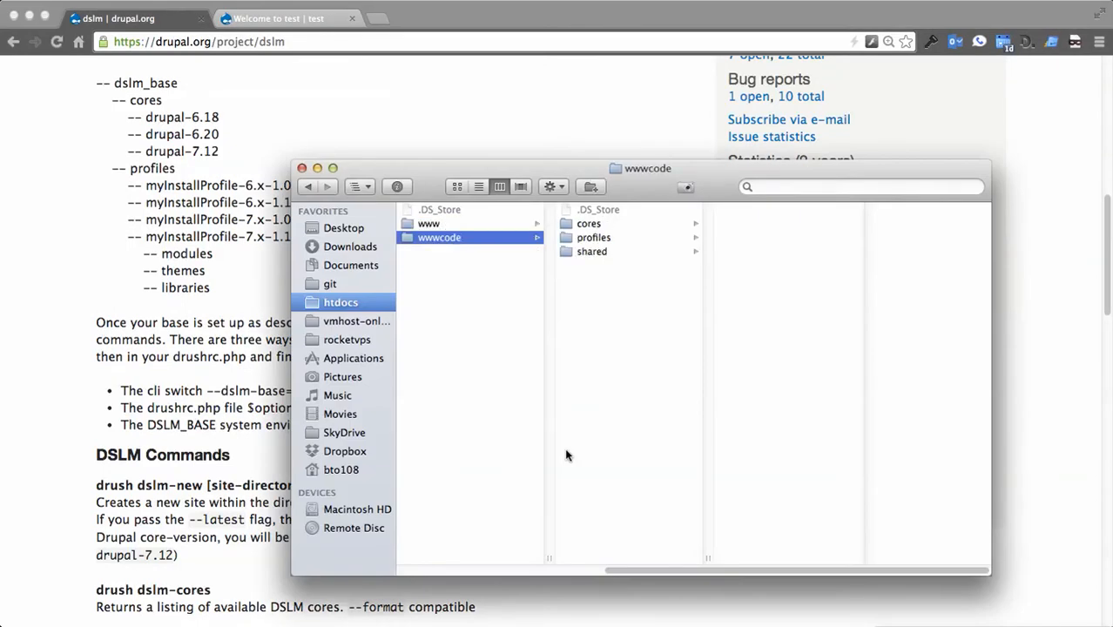
click(588, 224)
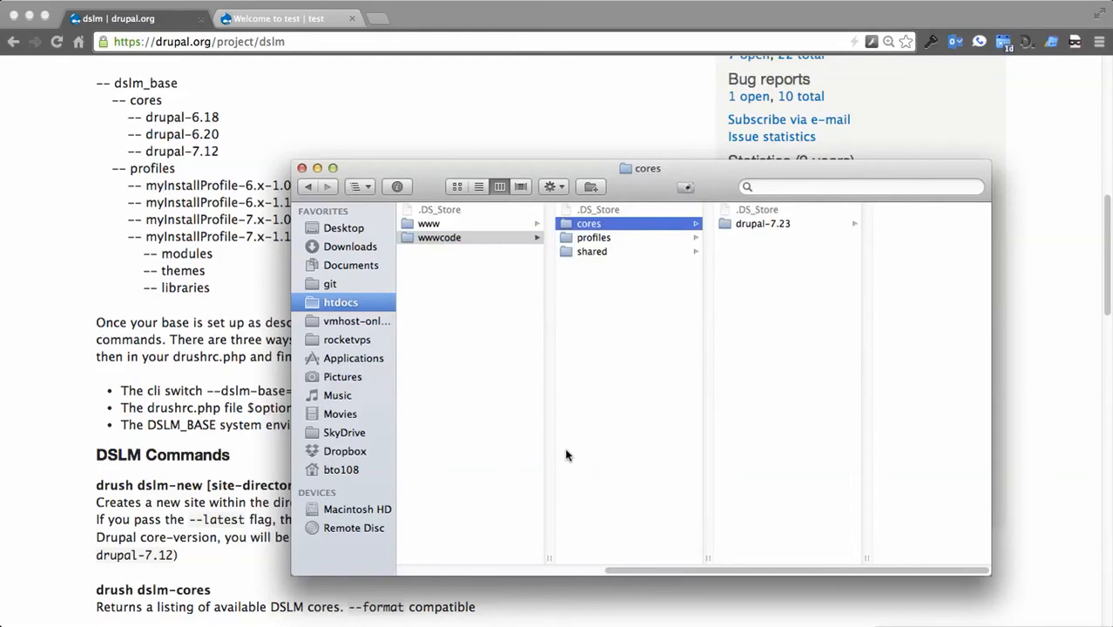
click(763, 223)
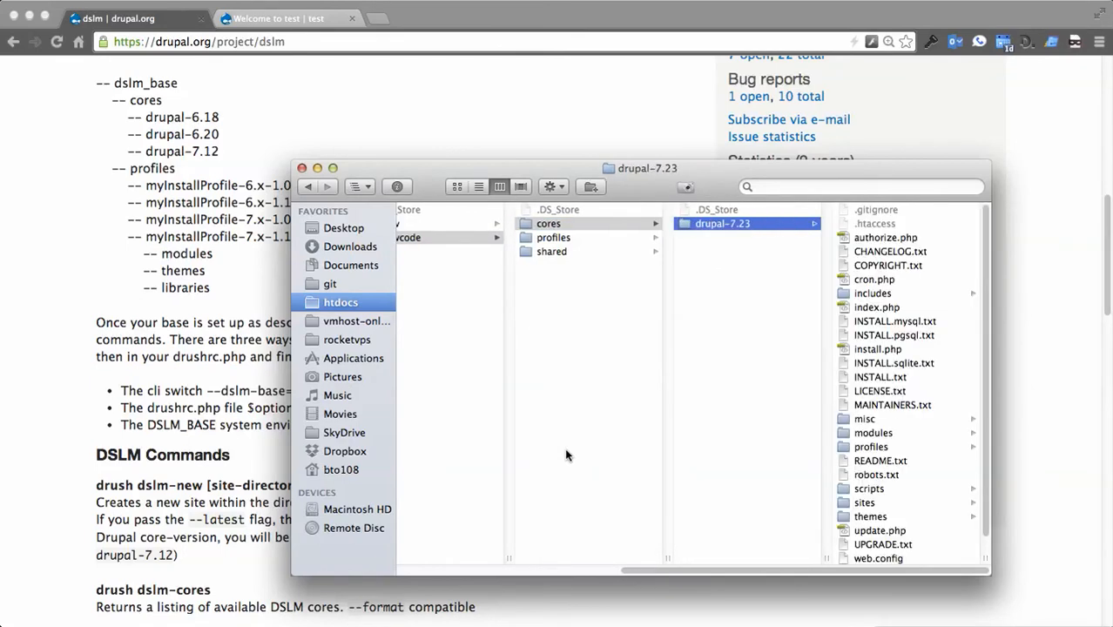
mouse_move(880, 416)
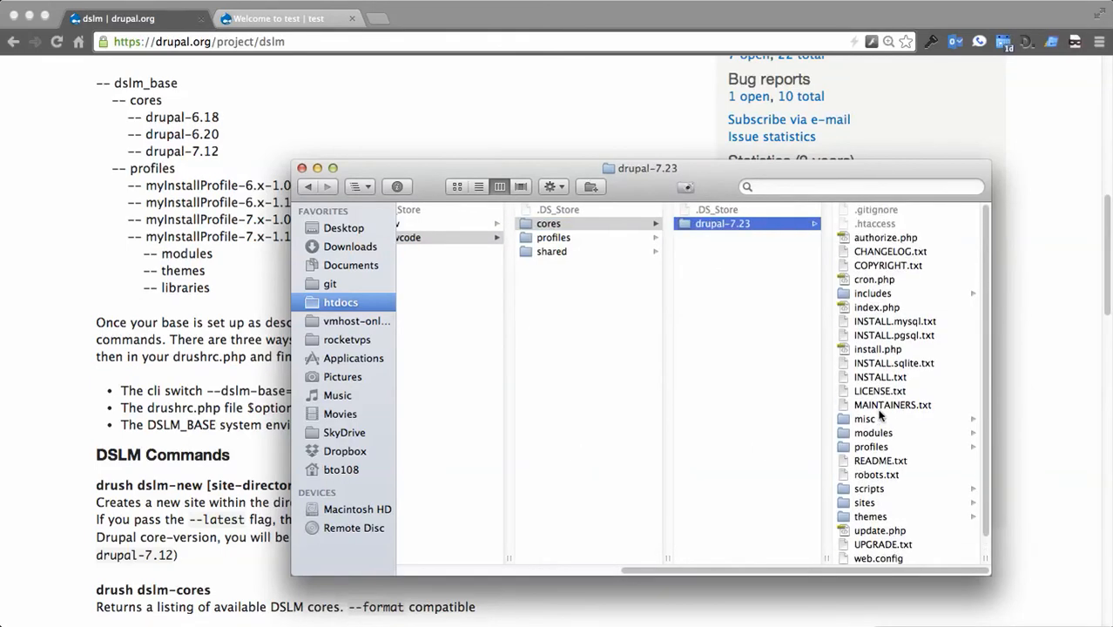
click(554, 237)
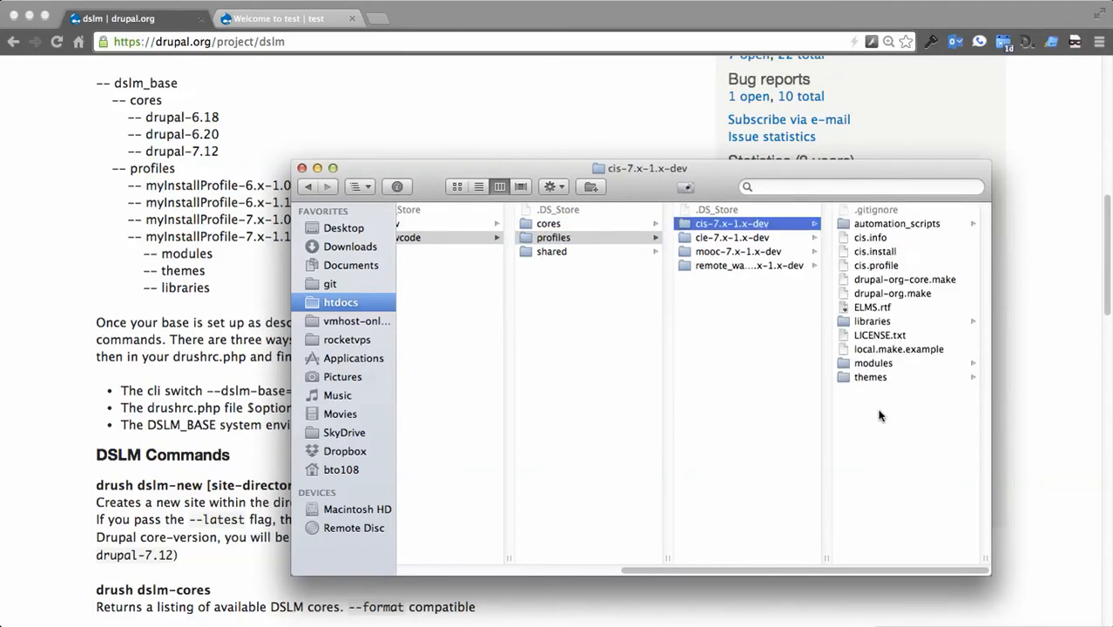
click(733, 237)
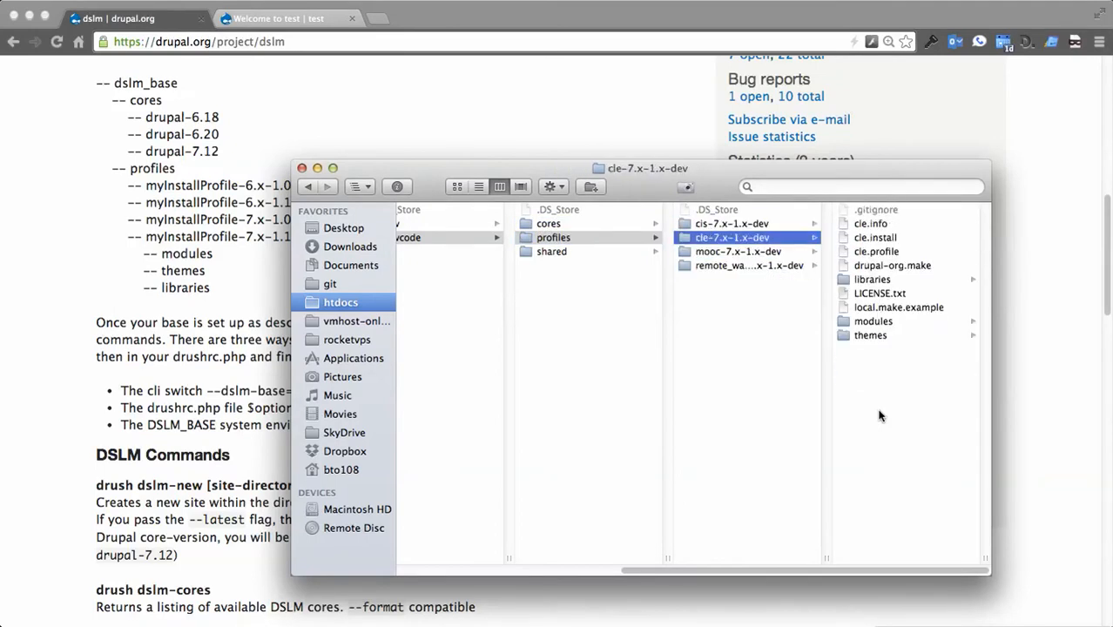
click(552, 251)
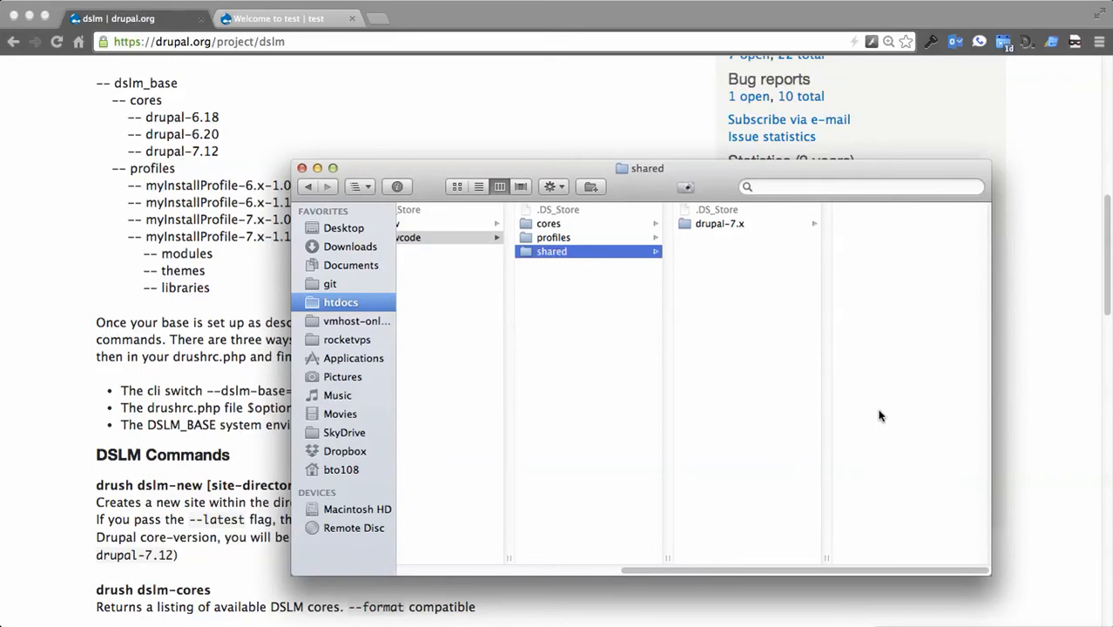
click(720, 223)
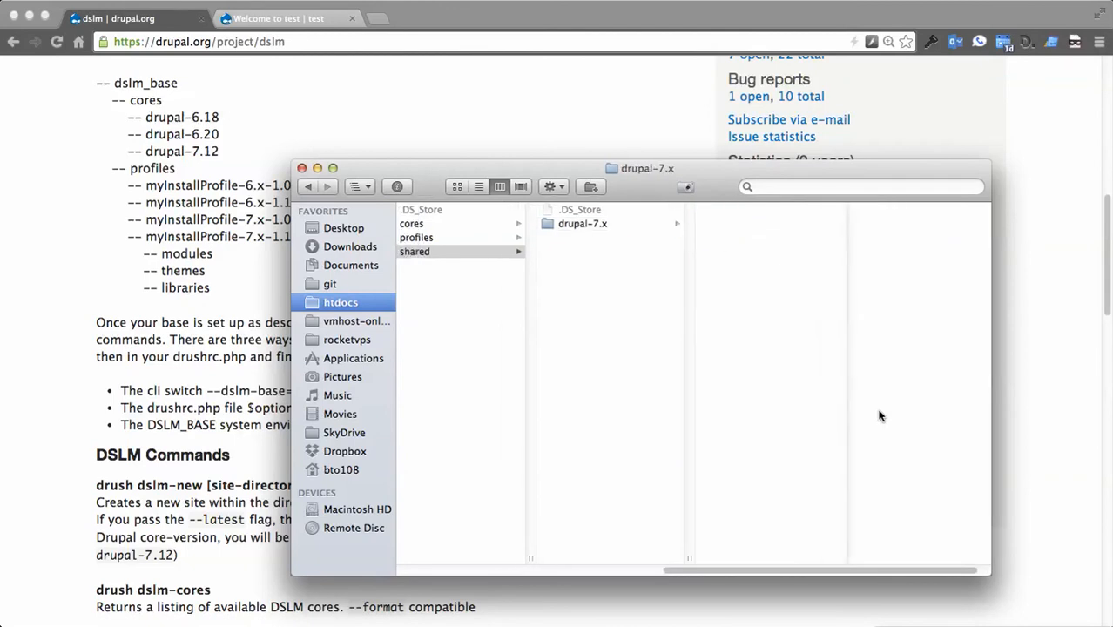
click(411, 224)
text(ls)
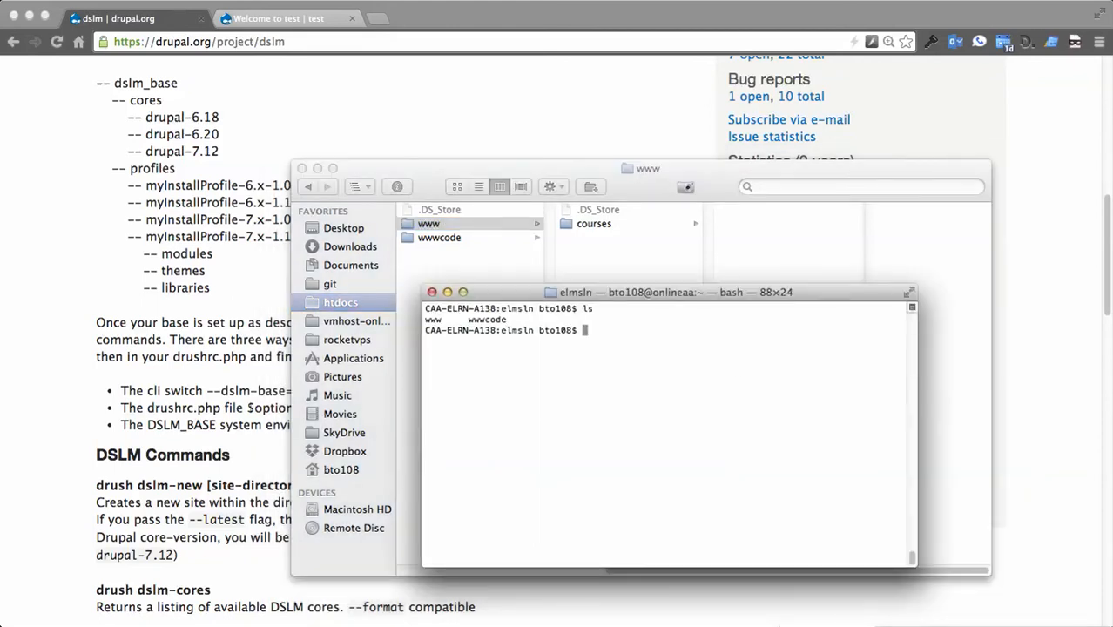
text(cd www)
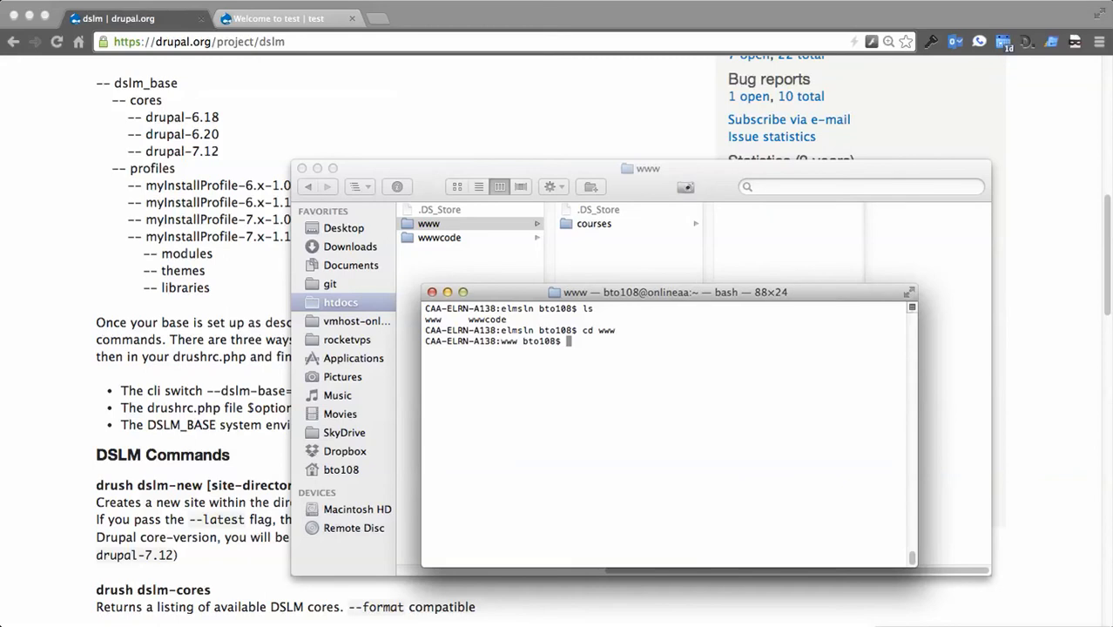
text(drush dslm-new s)
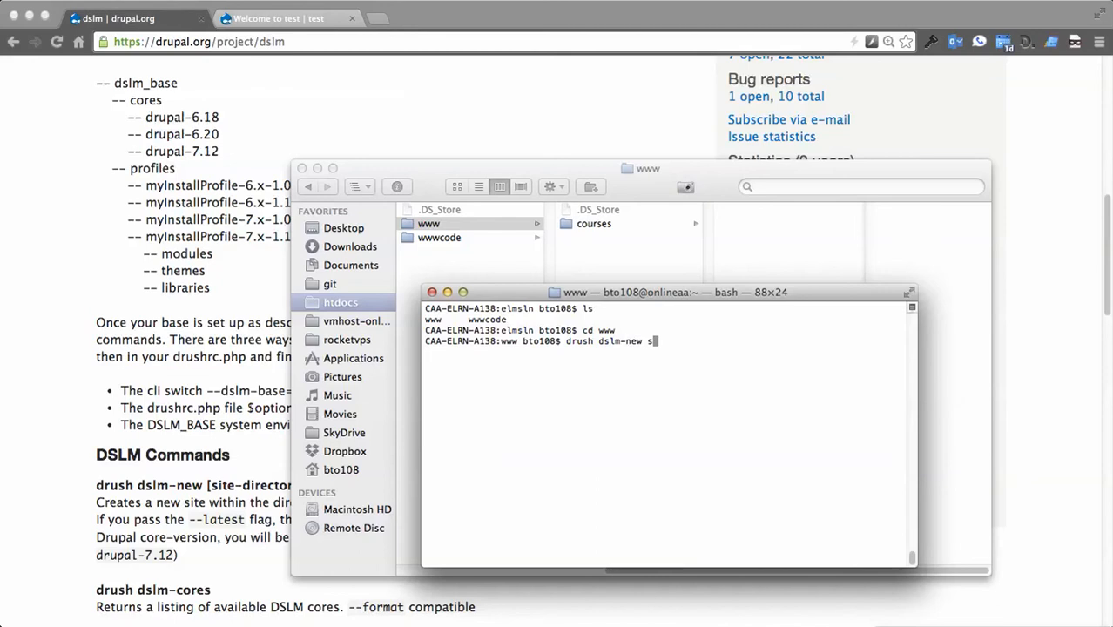
text(tudio)
text(1)
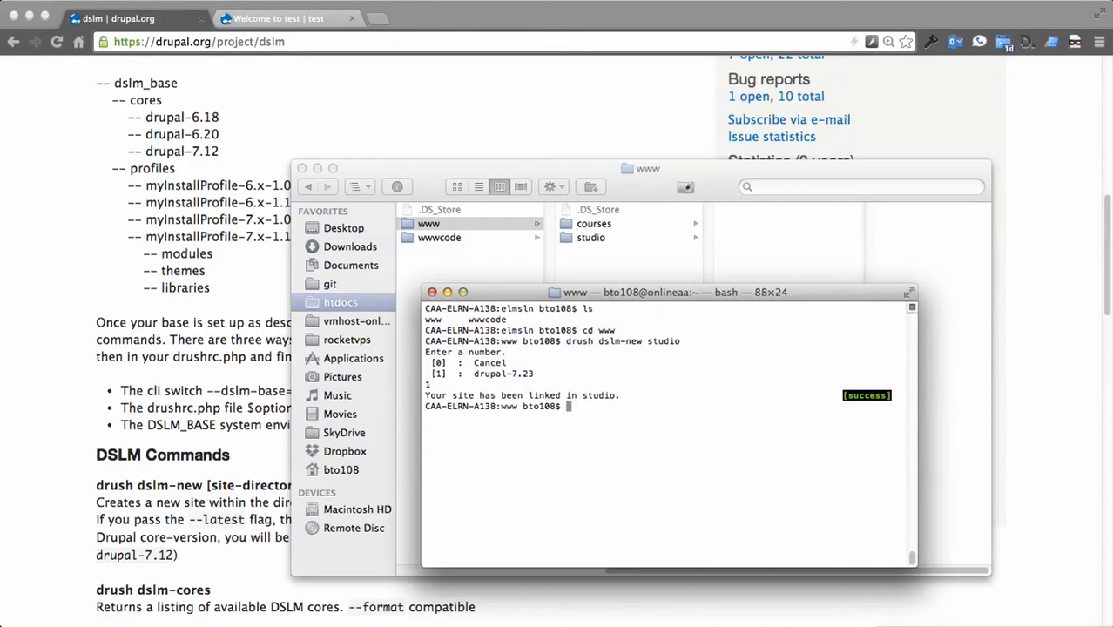
text(ls)
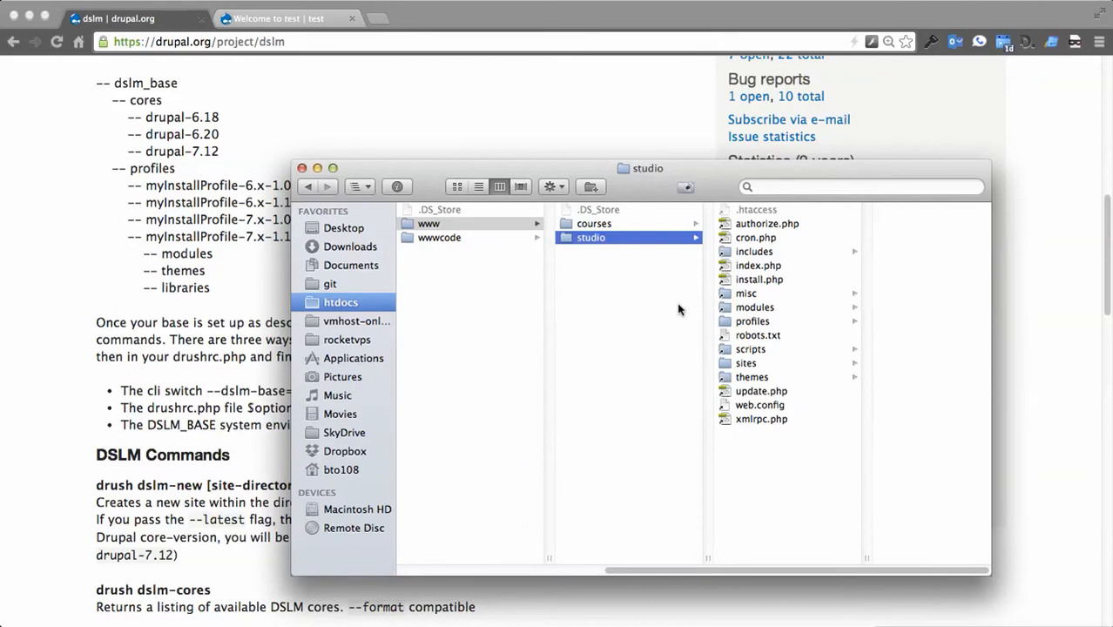
mouse_move(773, 344)
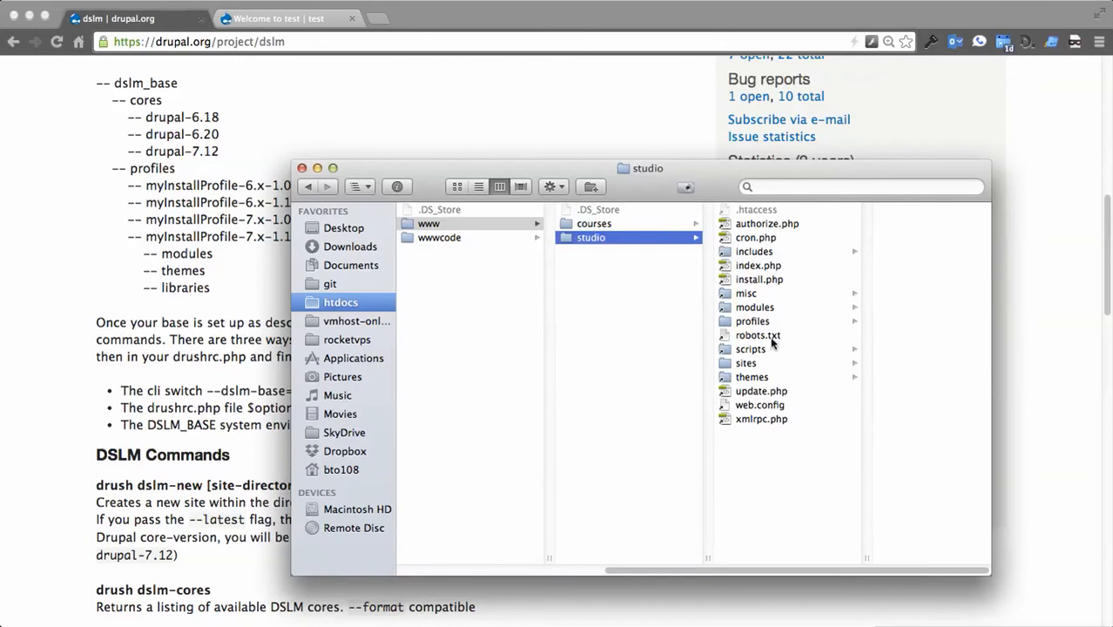
mouse_move(794, 428)
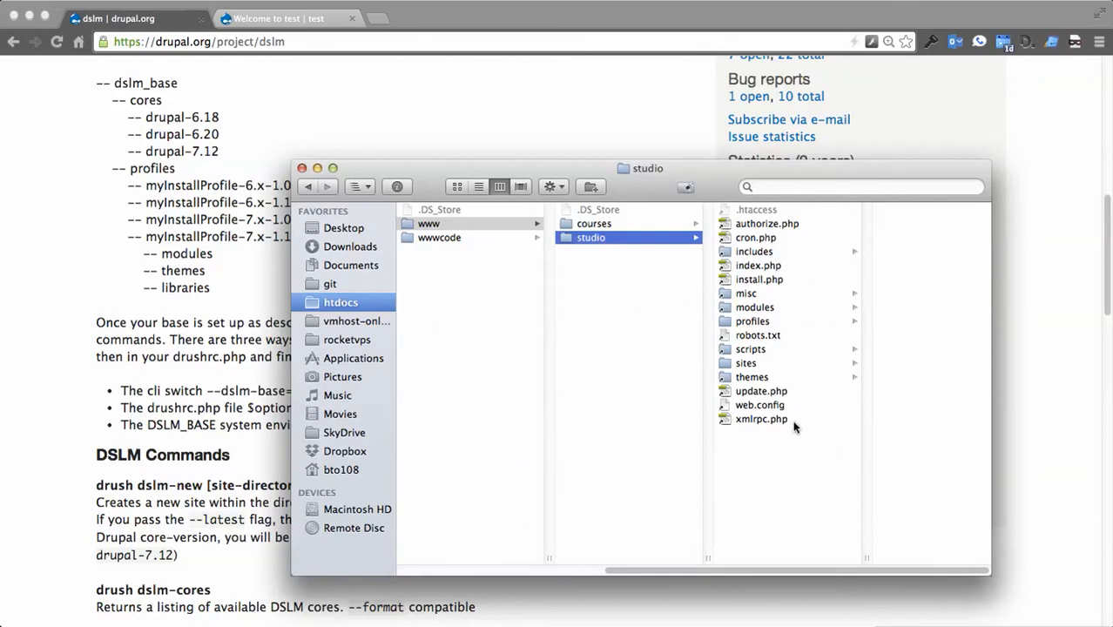
mouse_move(754, 251)
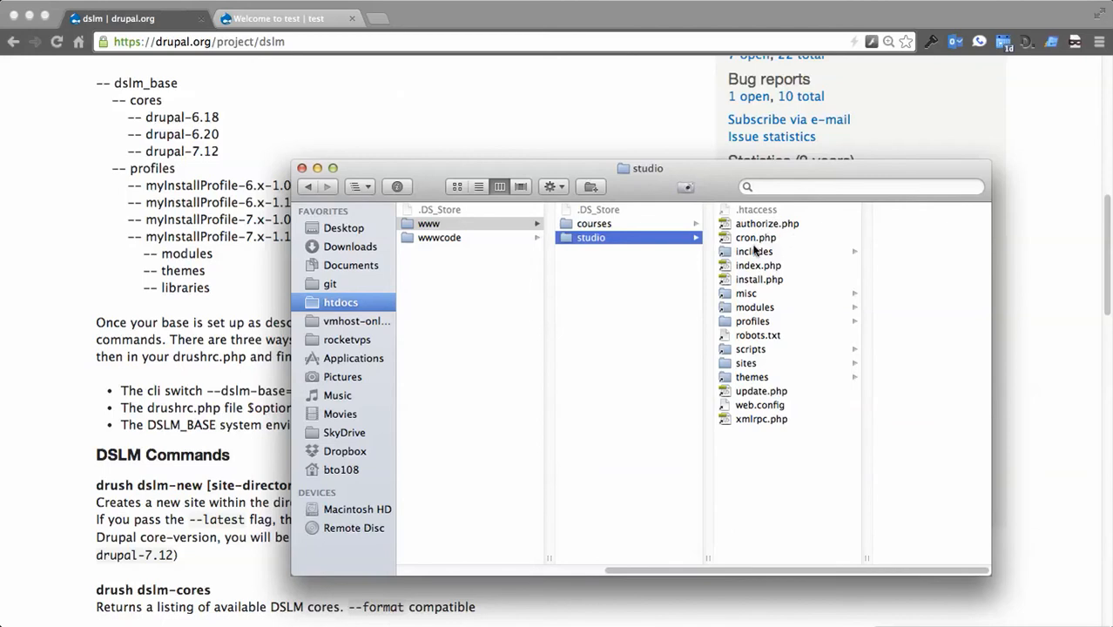
mouse_move(789, 323)
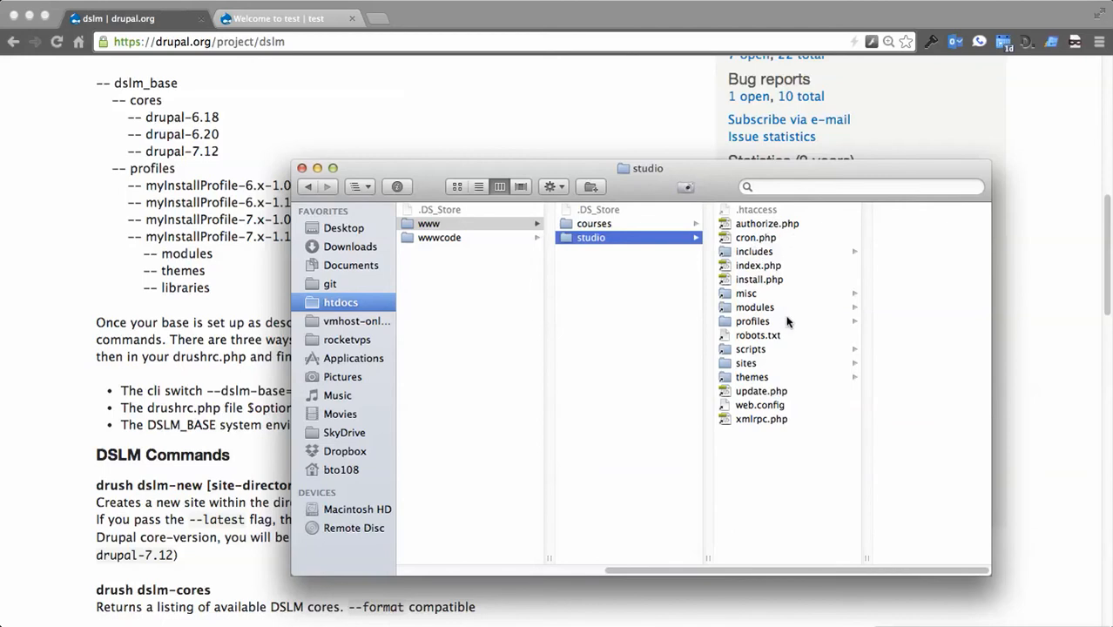
Step: Open studio's profiles folder showing minimal, standard and testing
click(753, 321)
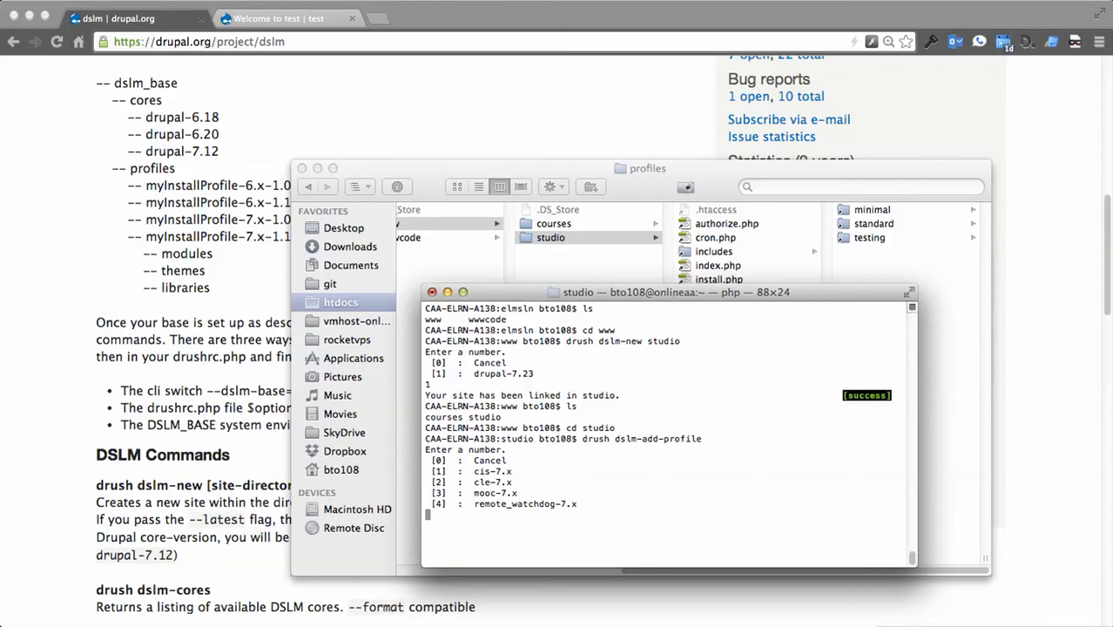
Step: Pick option 1, cis-7.x, in drush dslm-add-profile for studio
text(1)
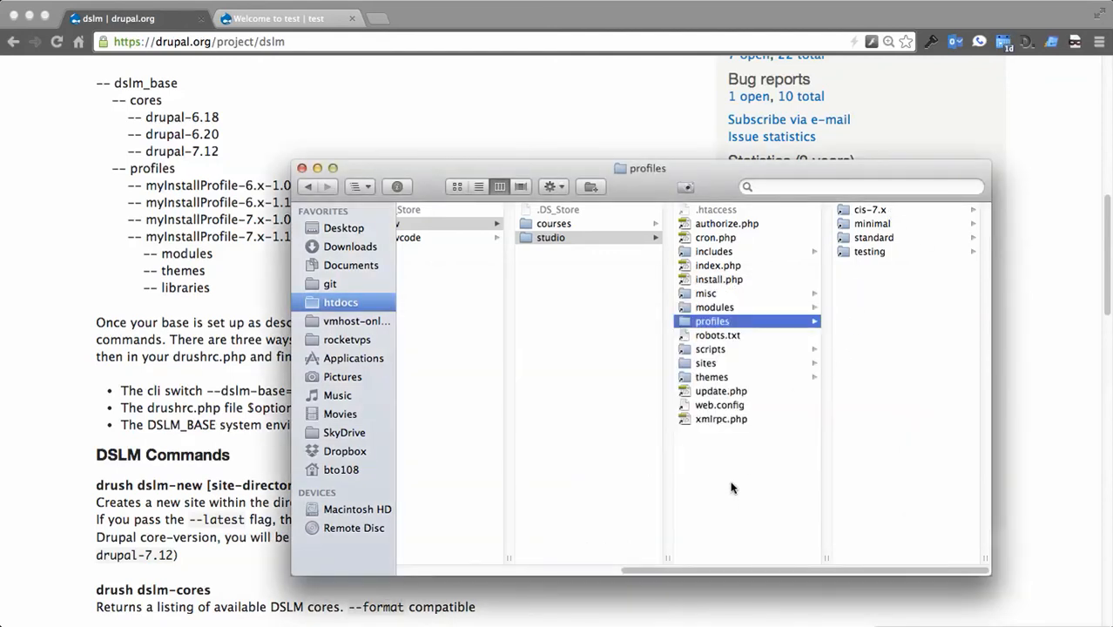
Step: Browse studio's sites/all libraries, shared modules and the penn_state modules folder
click(706, 364)
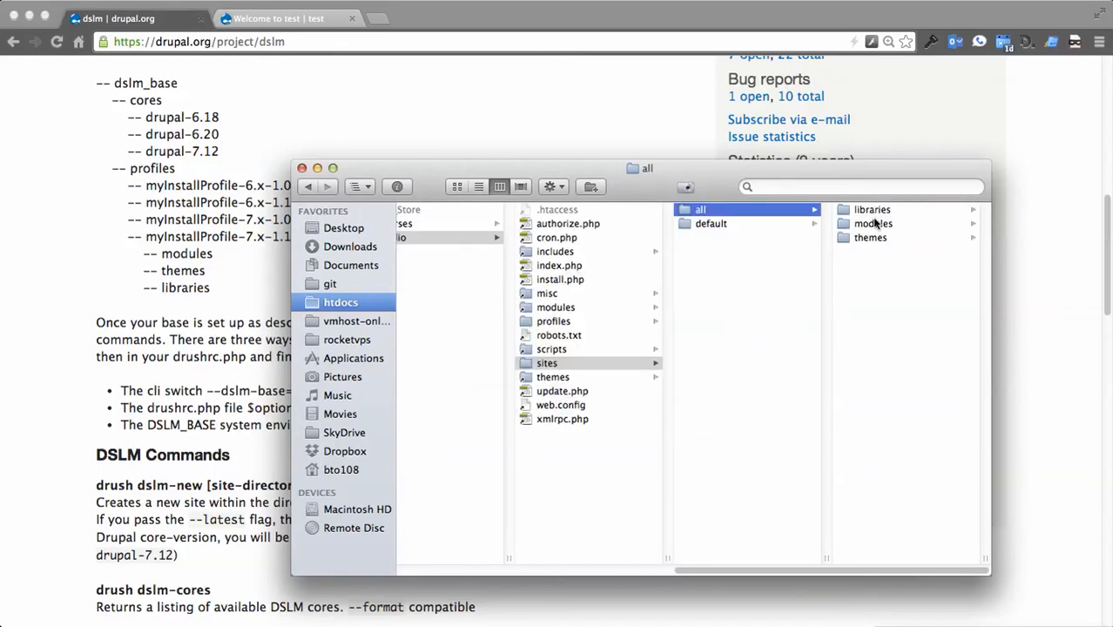
click(872, 209)
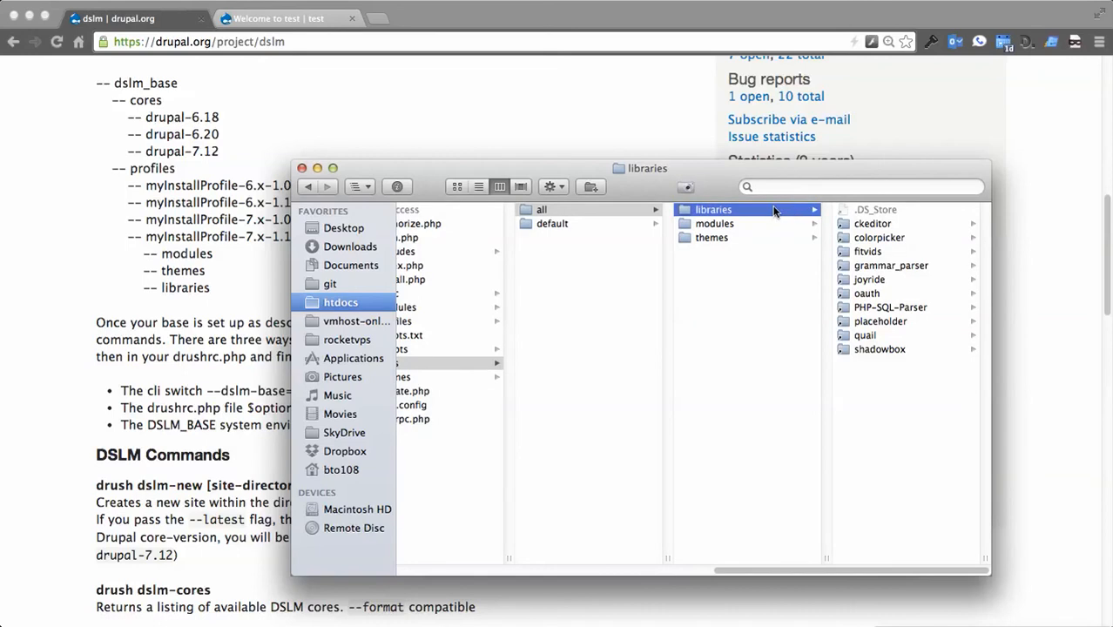
mouse_move(738, 232)
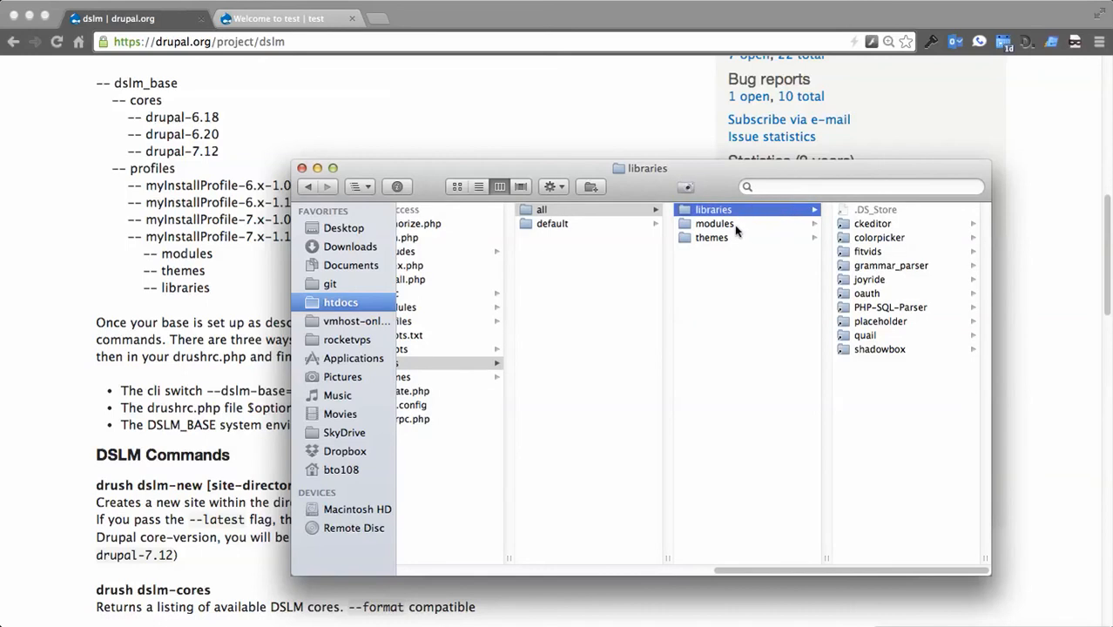
mouse_move(839, 211)
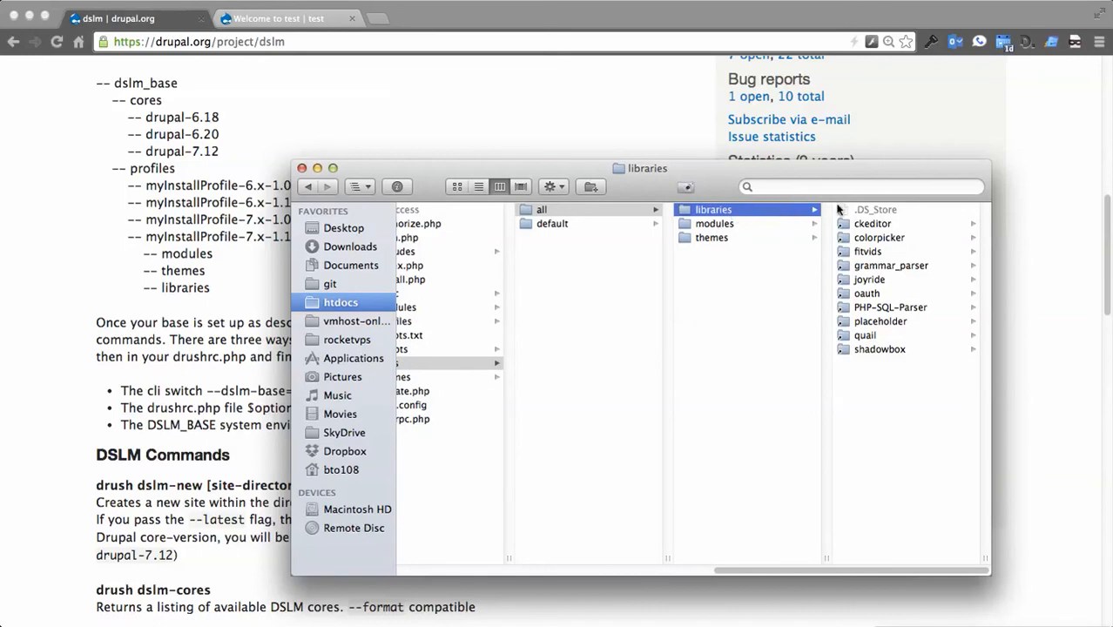
click(715, 223)
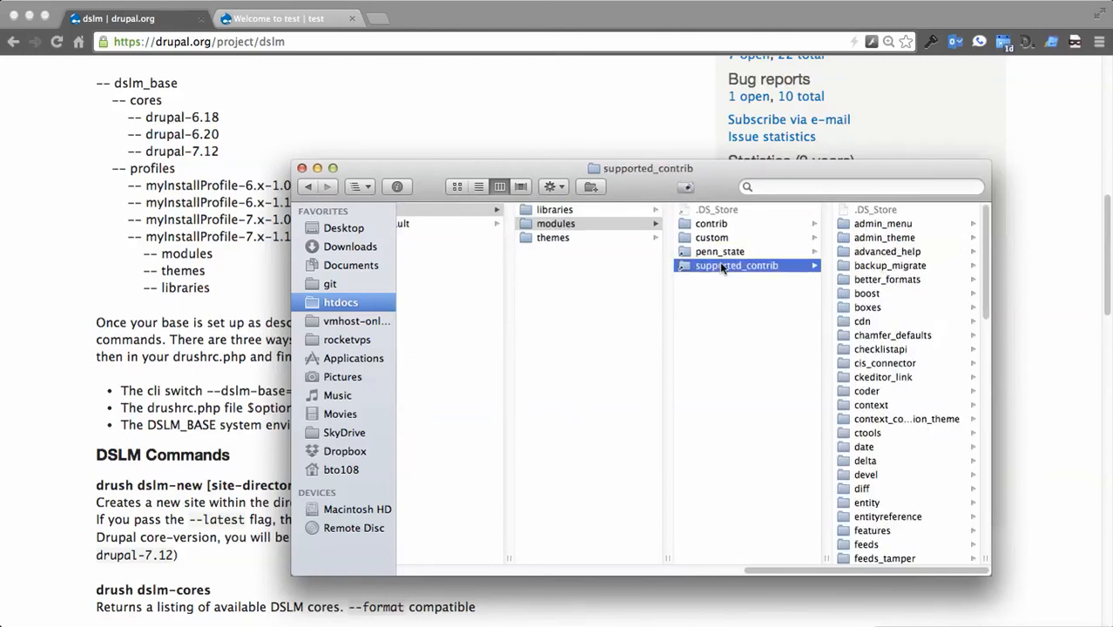
click(720, 252)
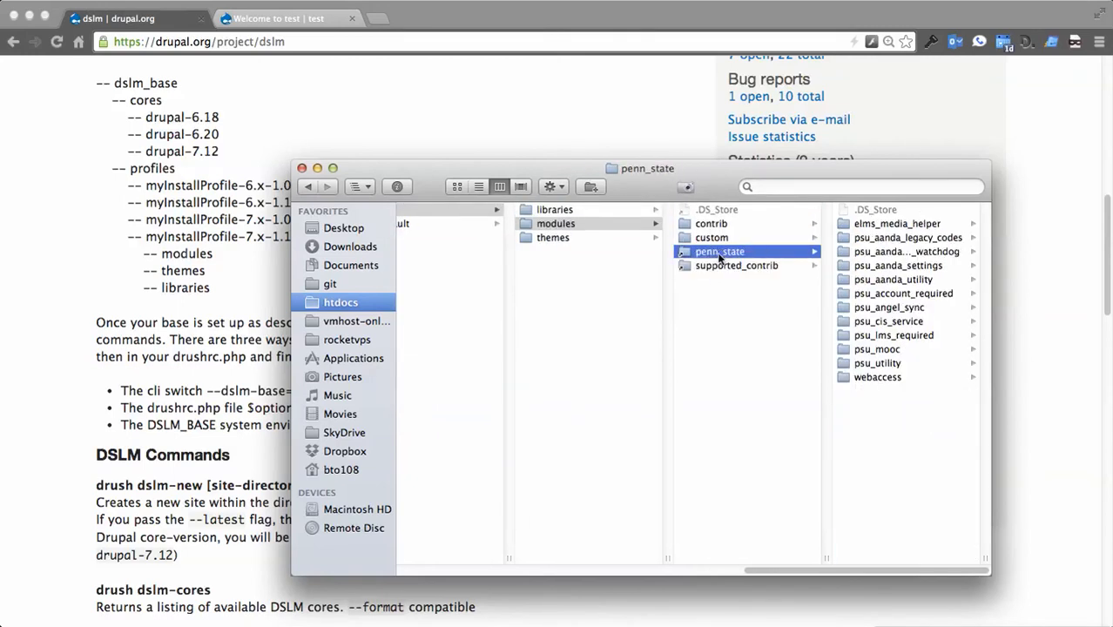
Step: Browse the shared themes, penn_state themes and bootswatch_drupal folders
click(553, 237)
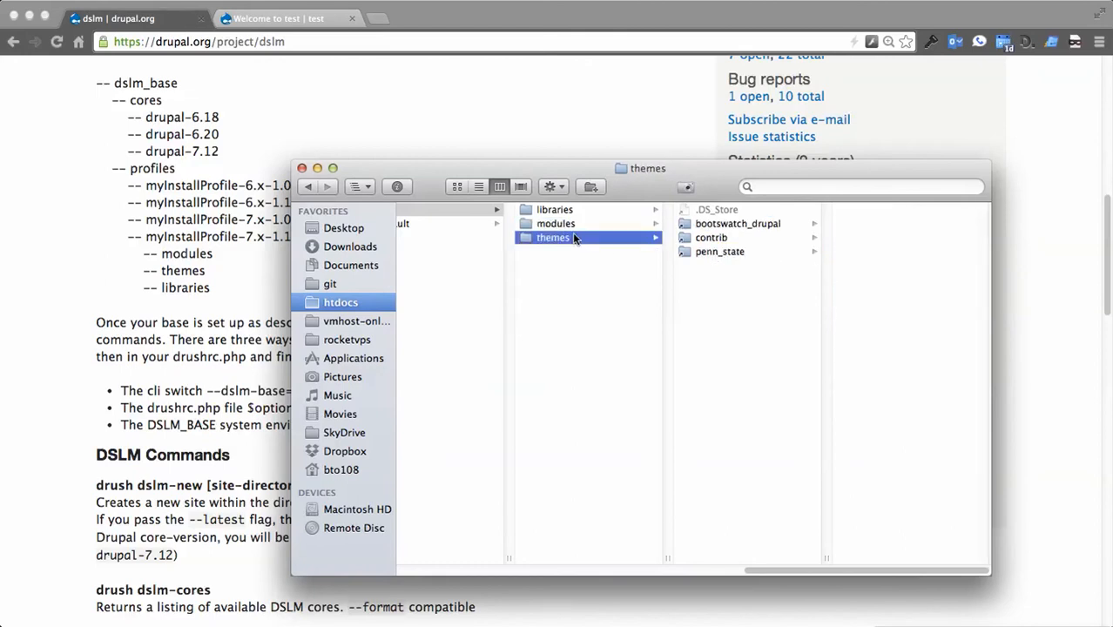
click(720, 251)
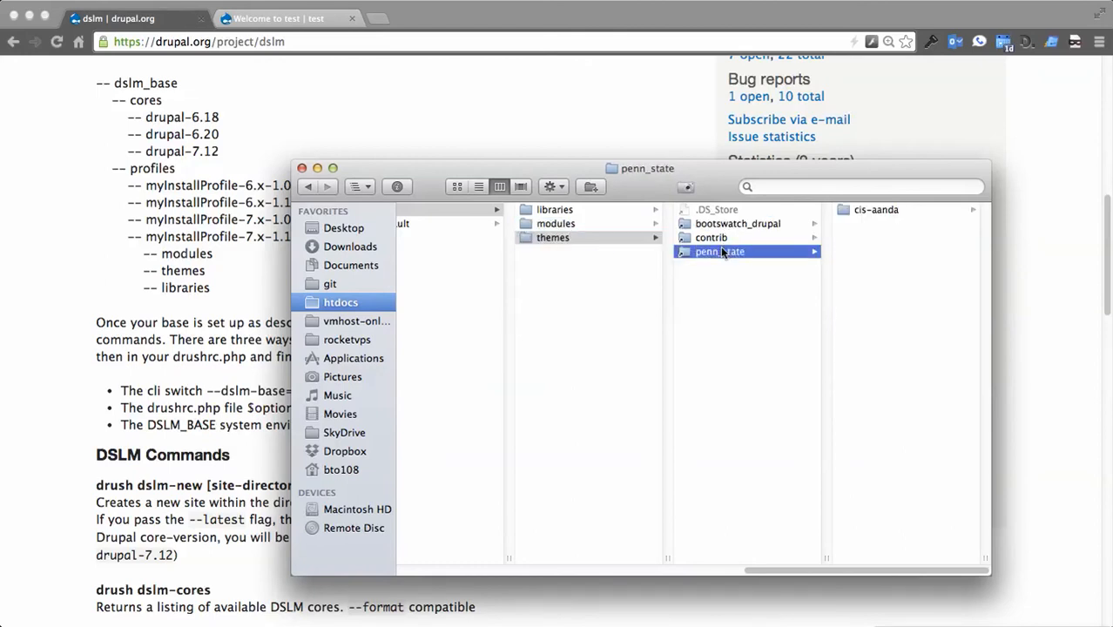
click(738, 224)
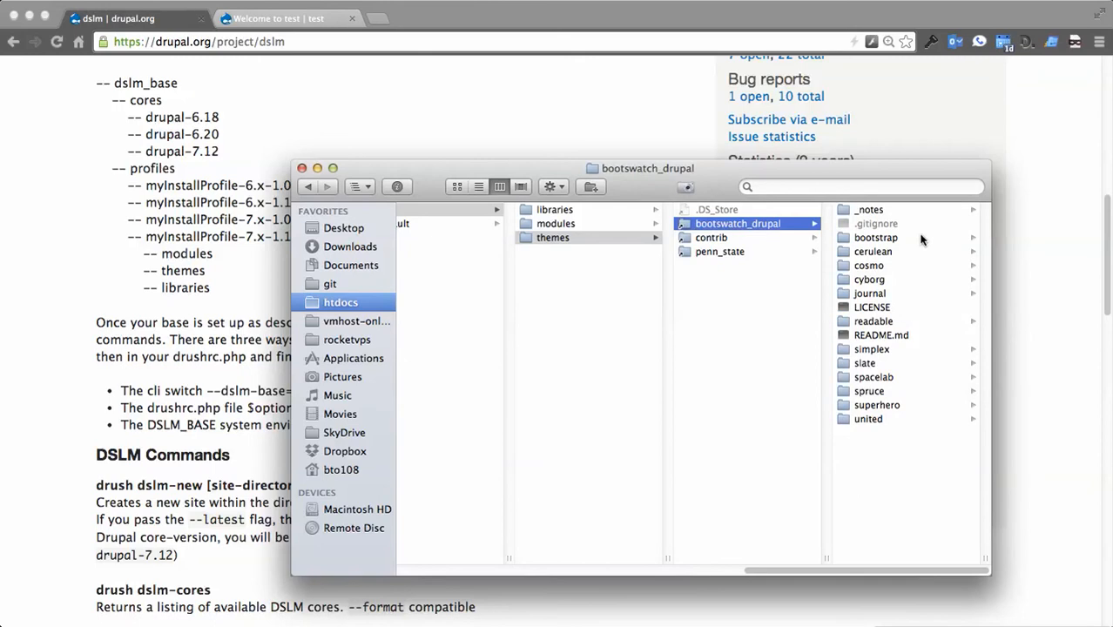
mouse_move(708, 272)
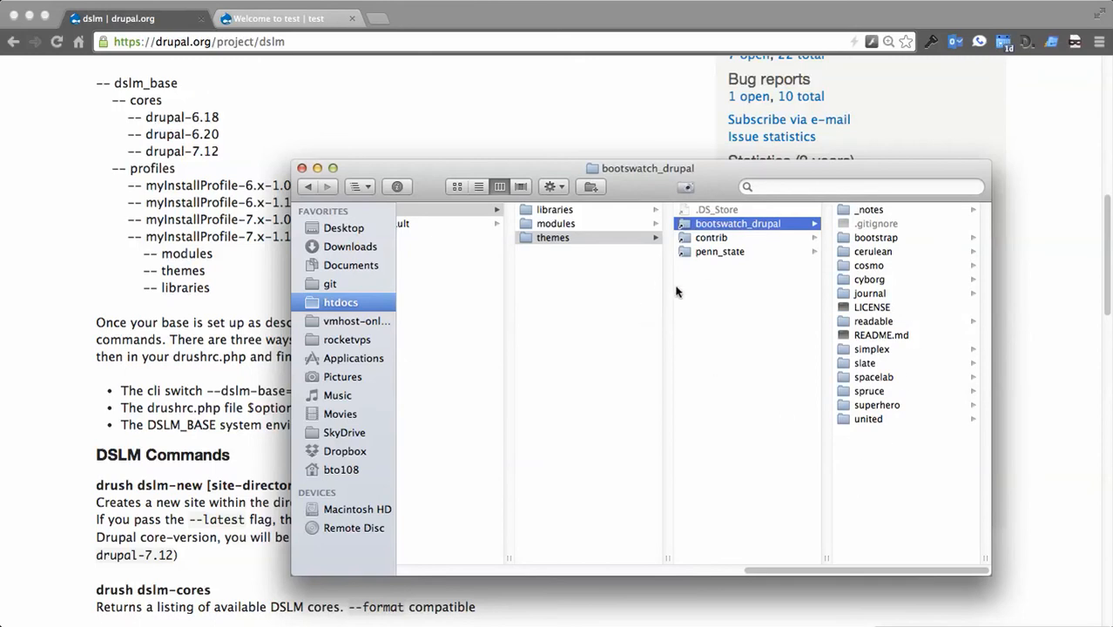
Step: Scroll the supported_contrib module list under shared modules through wysiwyg_template
click(555, 223)
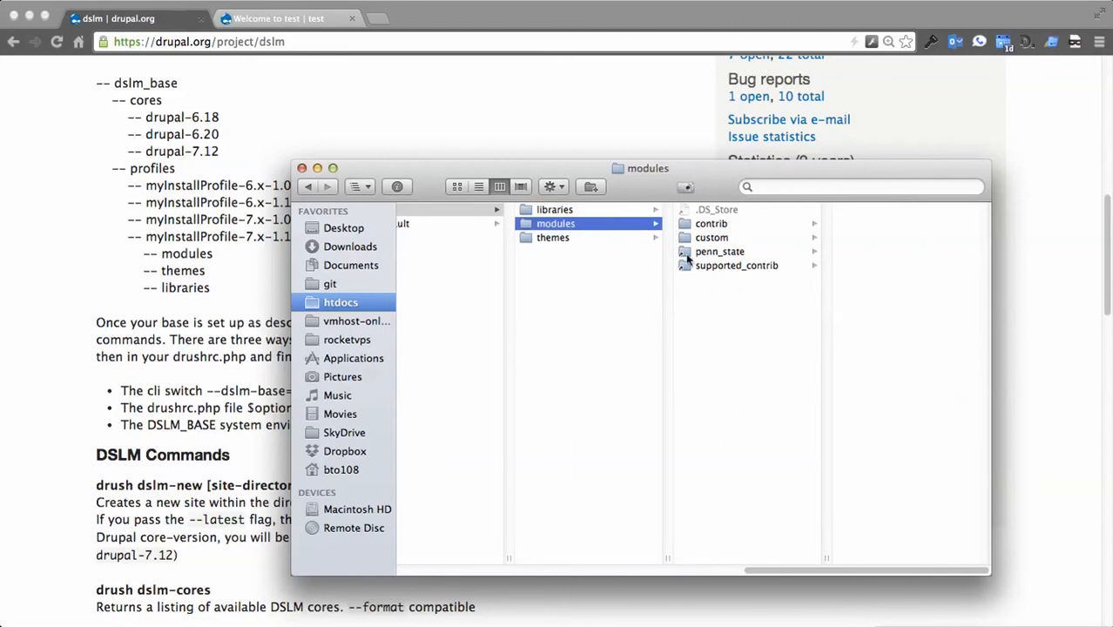
click(736, 266)
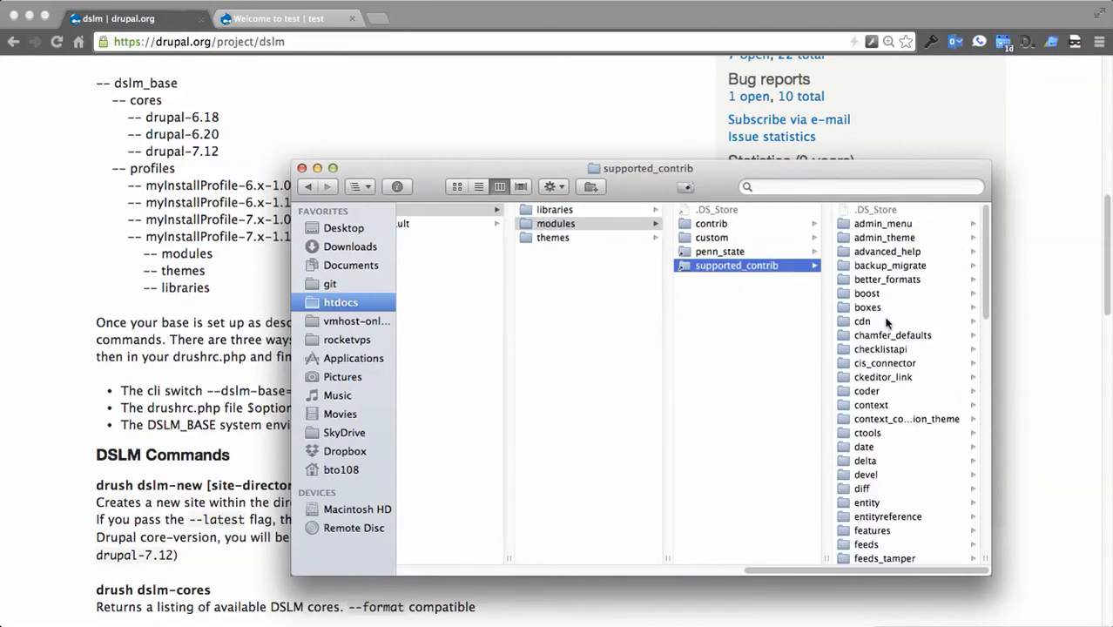
scroll(down, 3)
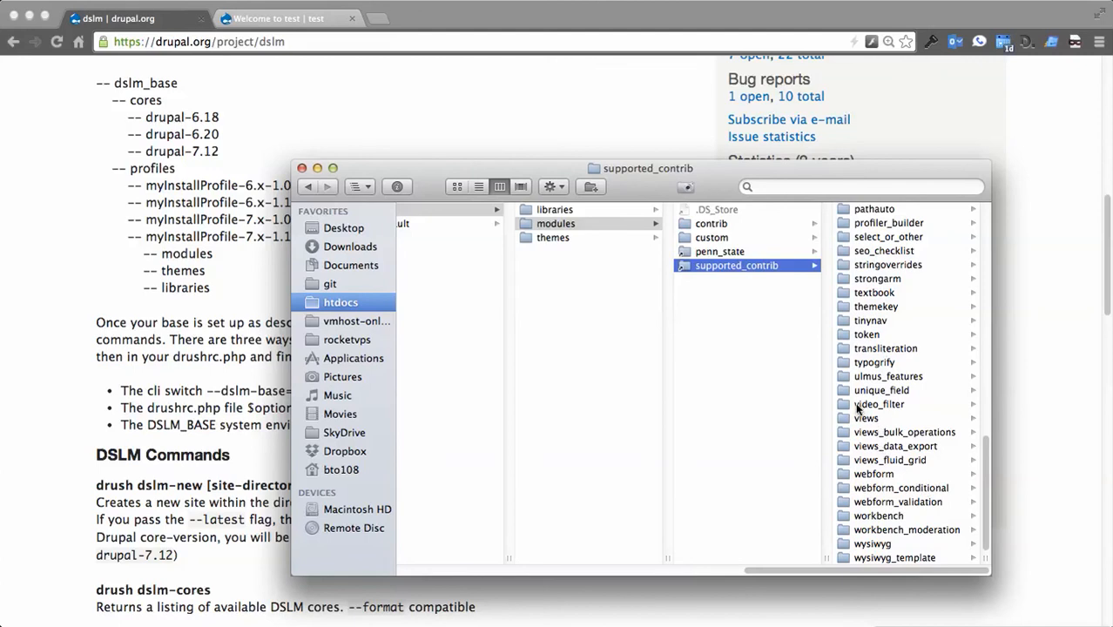
mouse_move(859, 415)
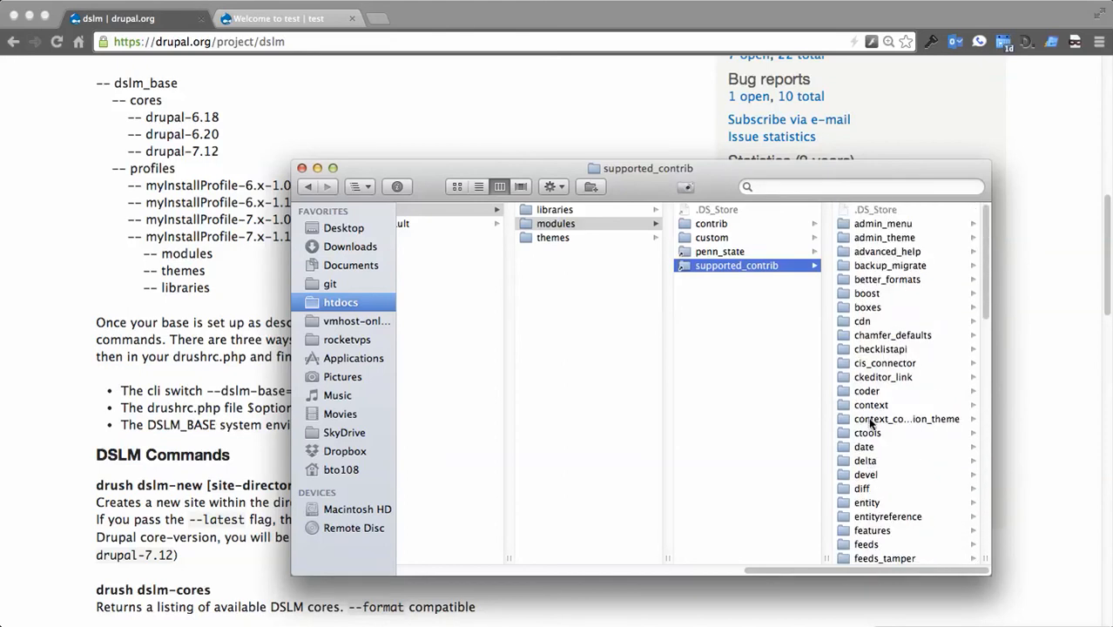
mouse_move(878, 354)
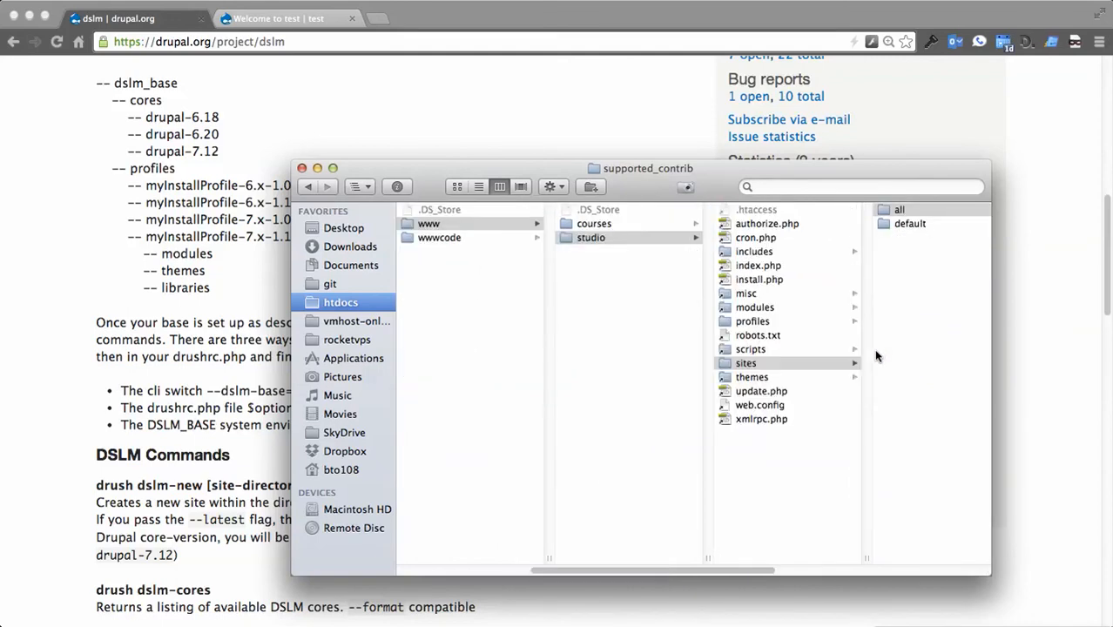
mouse_move(395, 379)
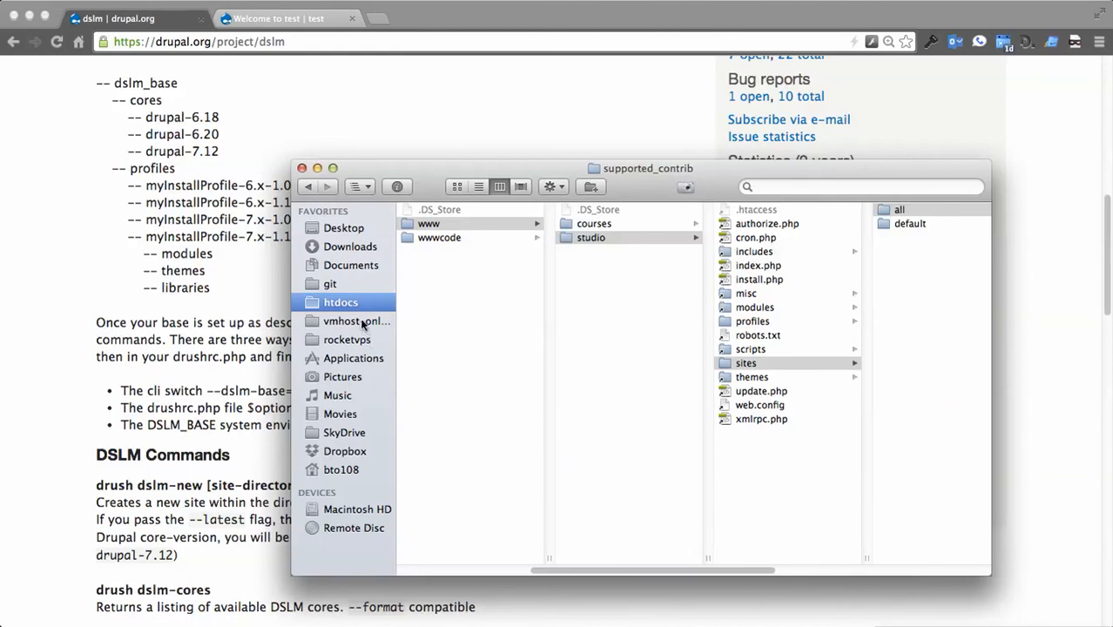
mouse_move(864, 331)
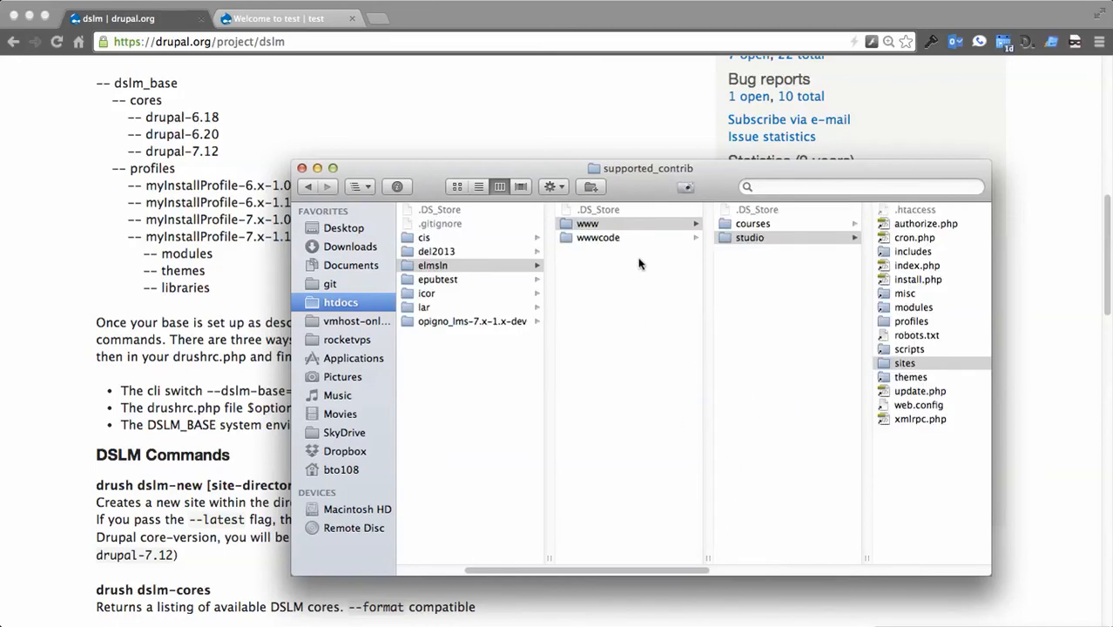
Step: Select the studio folder under www to list its Drupal files
click(749, 237)
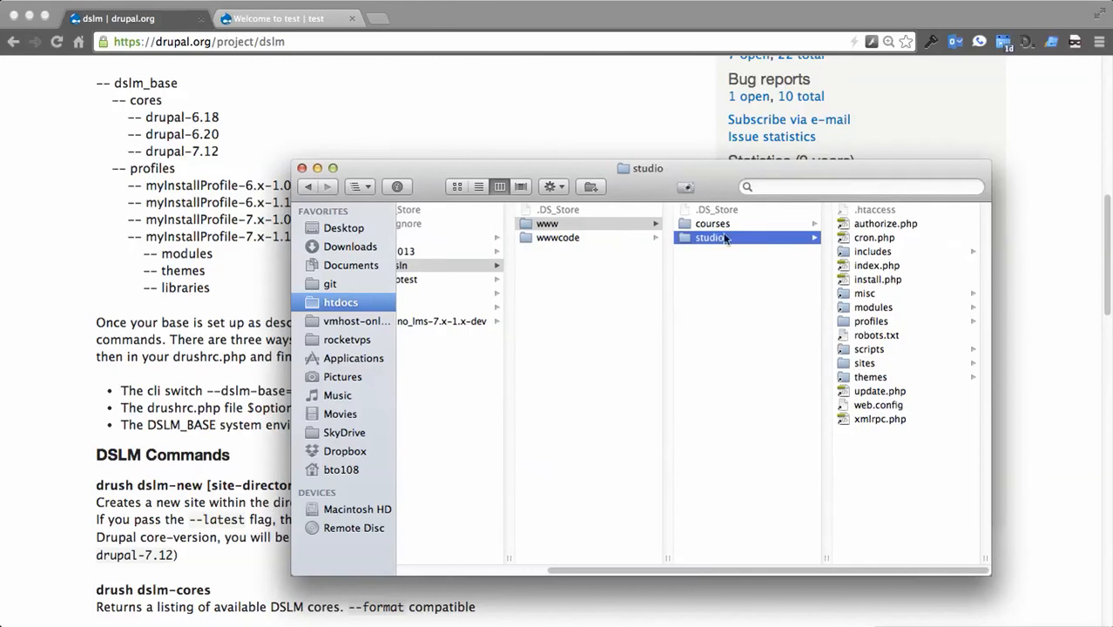
mouse_move(737, 241)
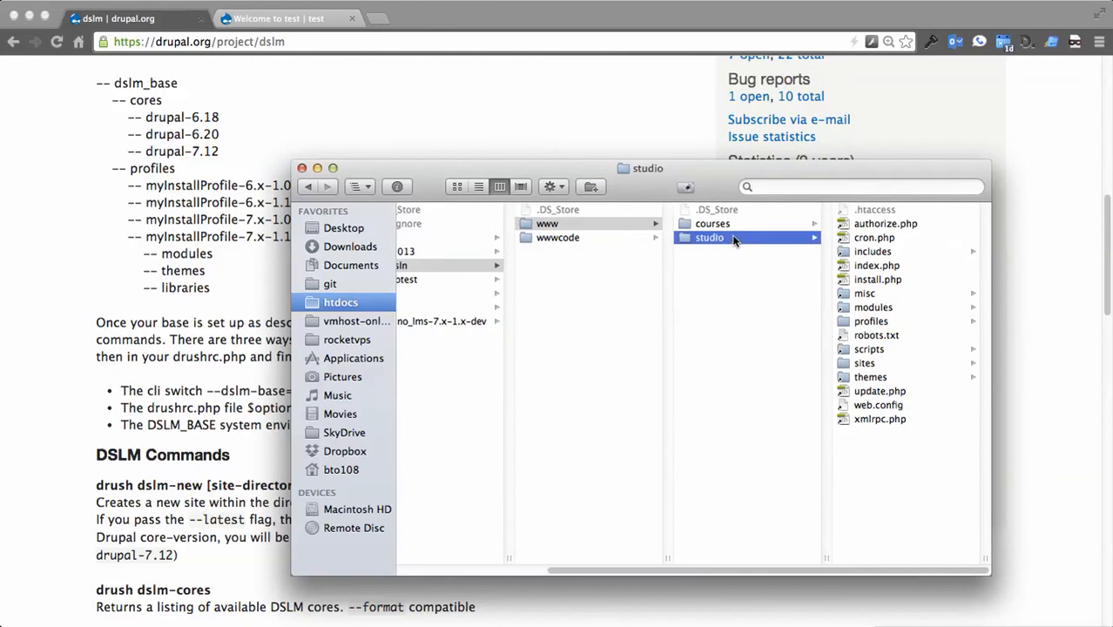
mouse_move(735, 241)
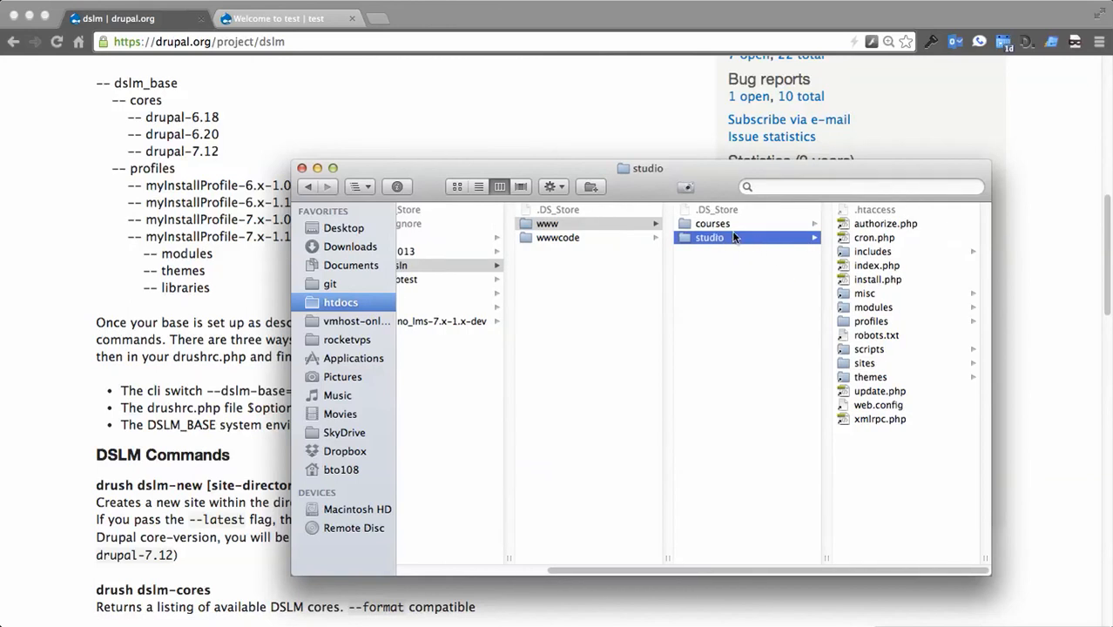